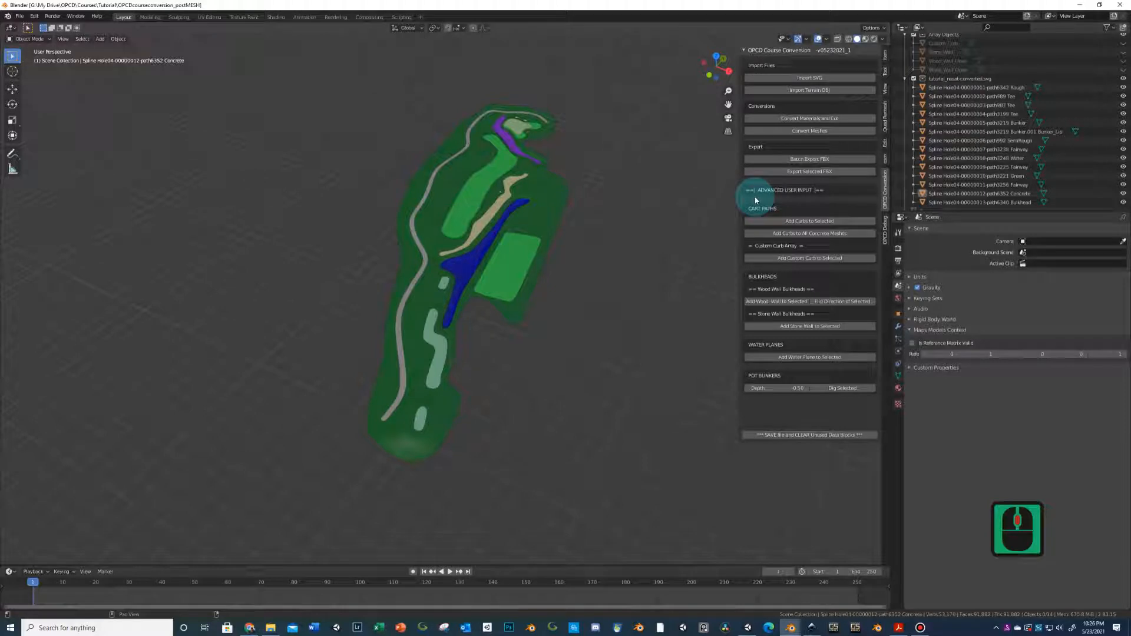
mouse_move(806, 353)
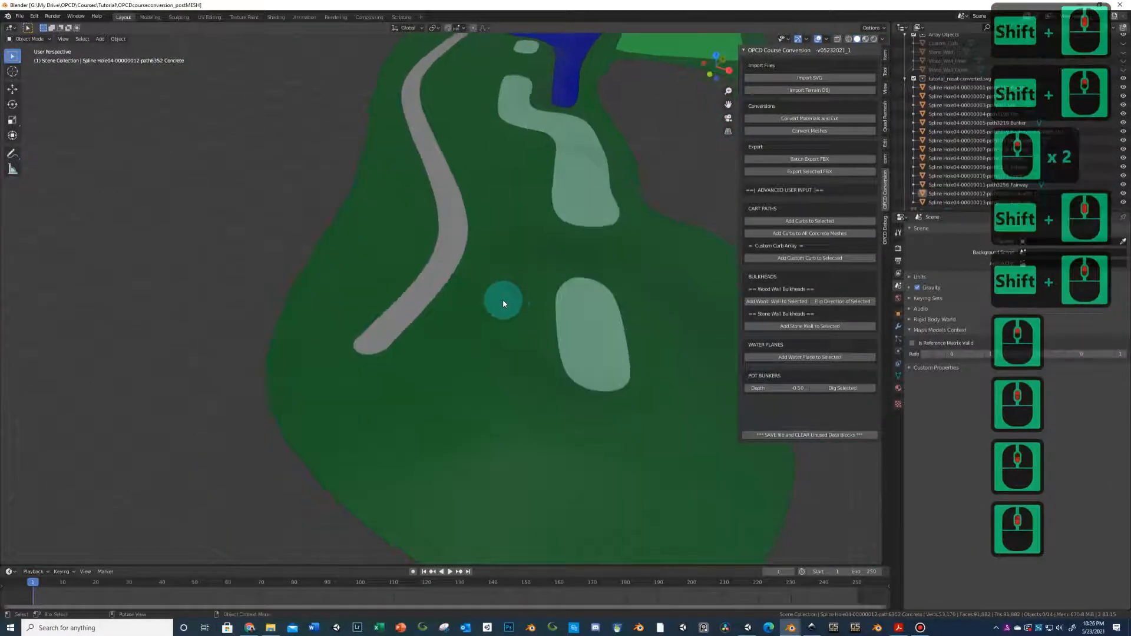
- Select the lower tee box and then its new surrounding curb object
click(467, 272)
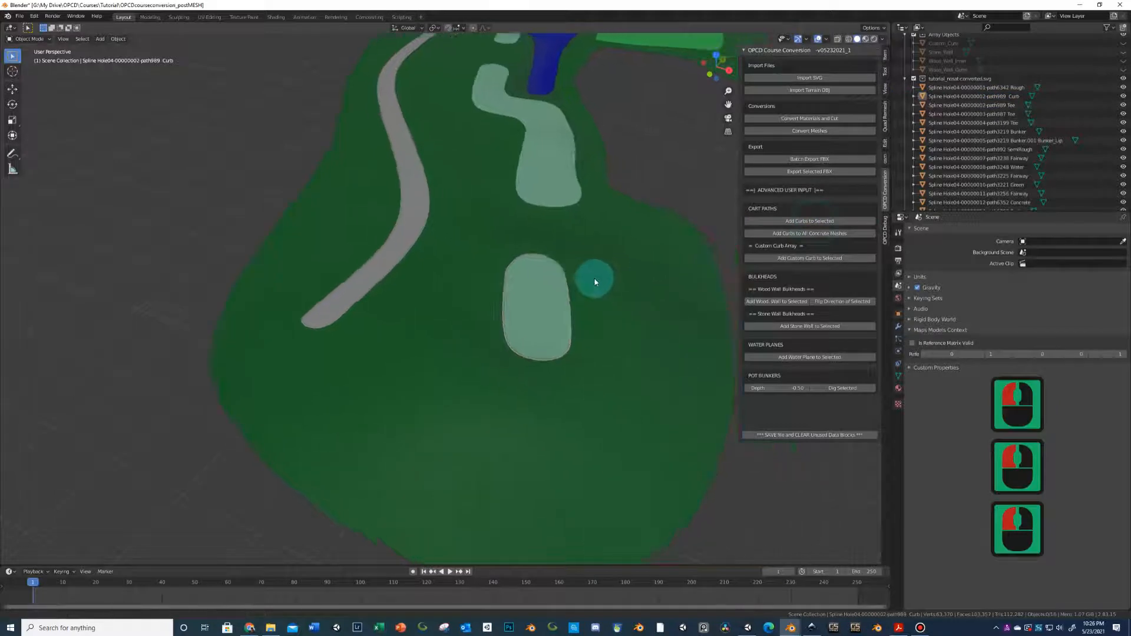
click(523, 303)
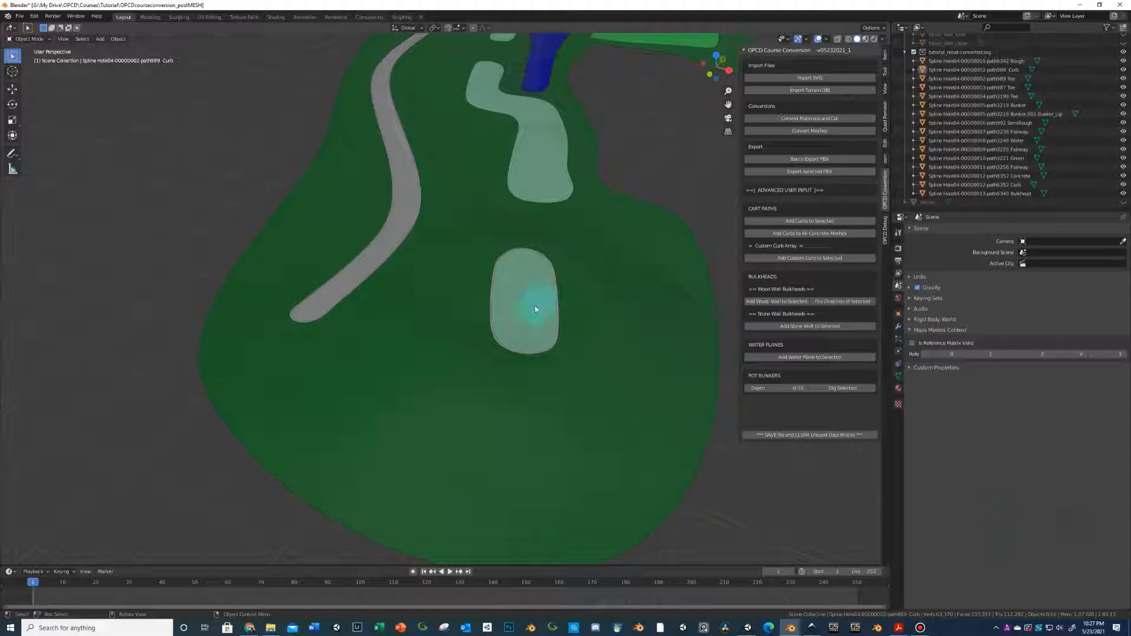
mouse_move(505, 325)
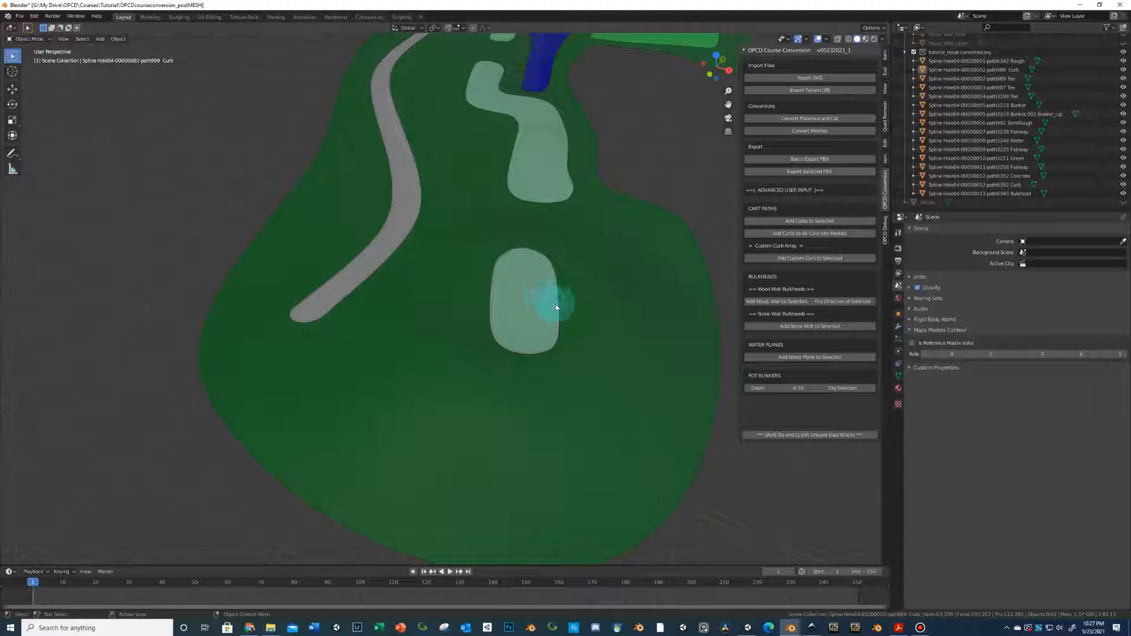
- Select the Concrete cart path mesh to give it its own curb
click(977, 185)
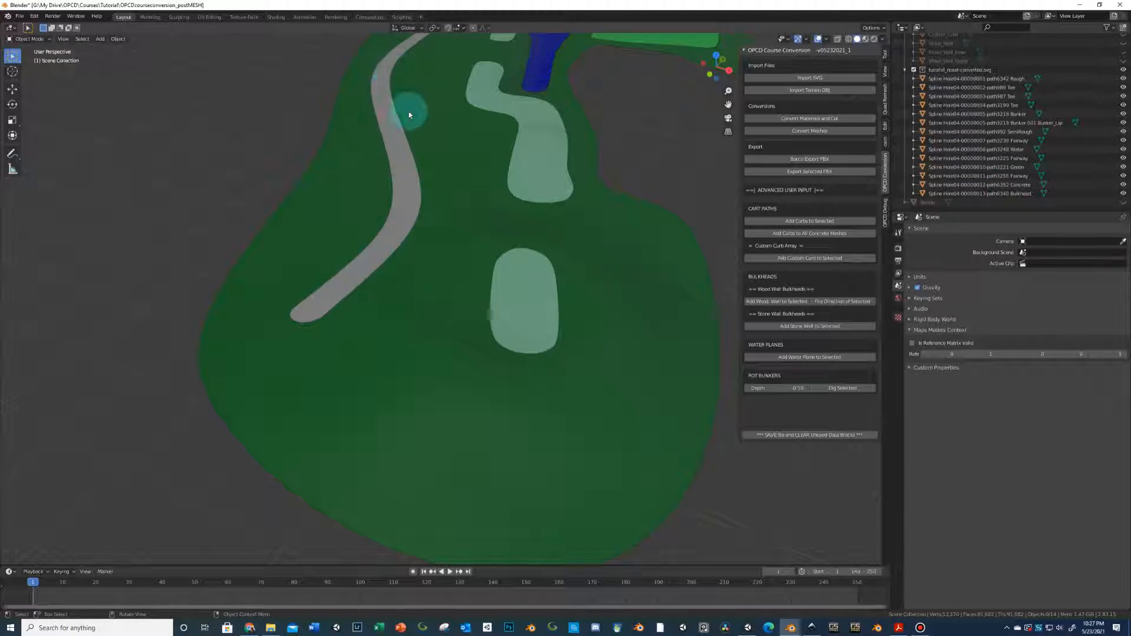
mouse_move(485, 260)
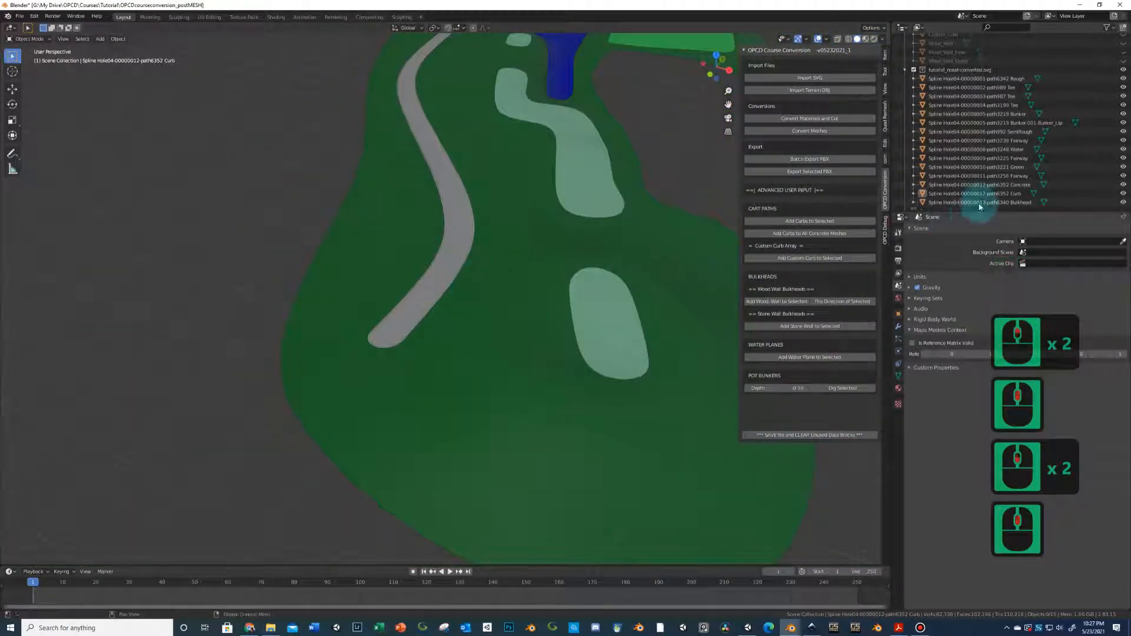
- Delete the cart path's curb object and start renaming the tee box
right_click(973, 193)
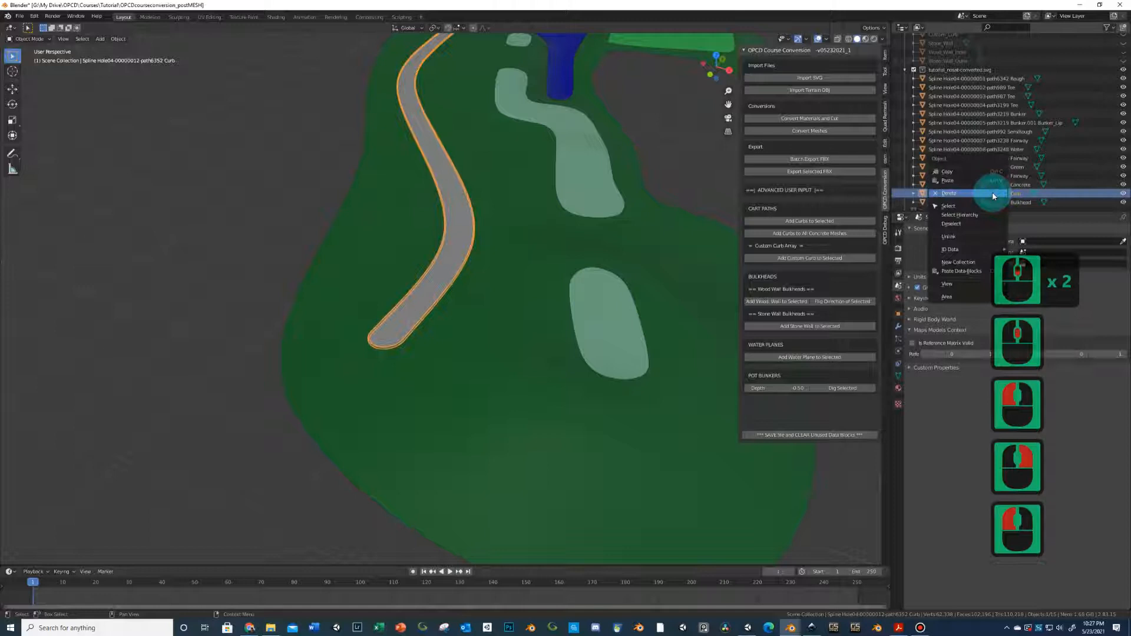
click(949, 193)
text(Concr)
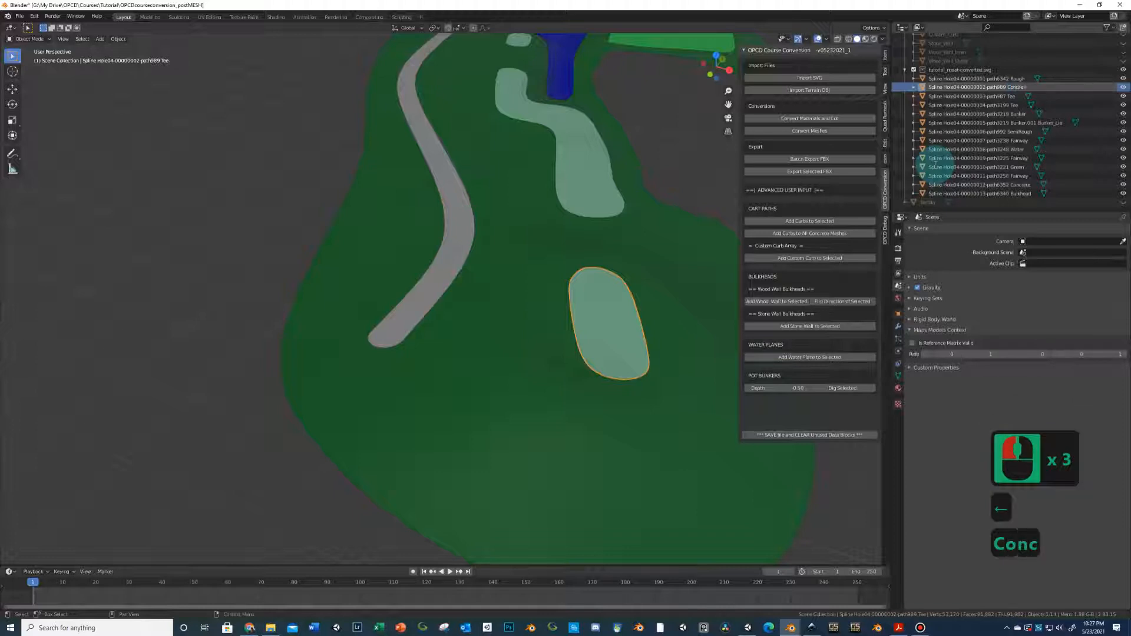
click(521, 364)
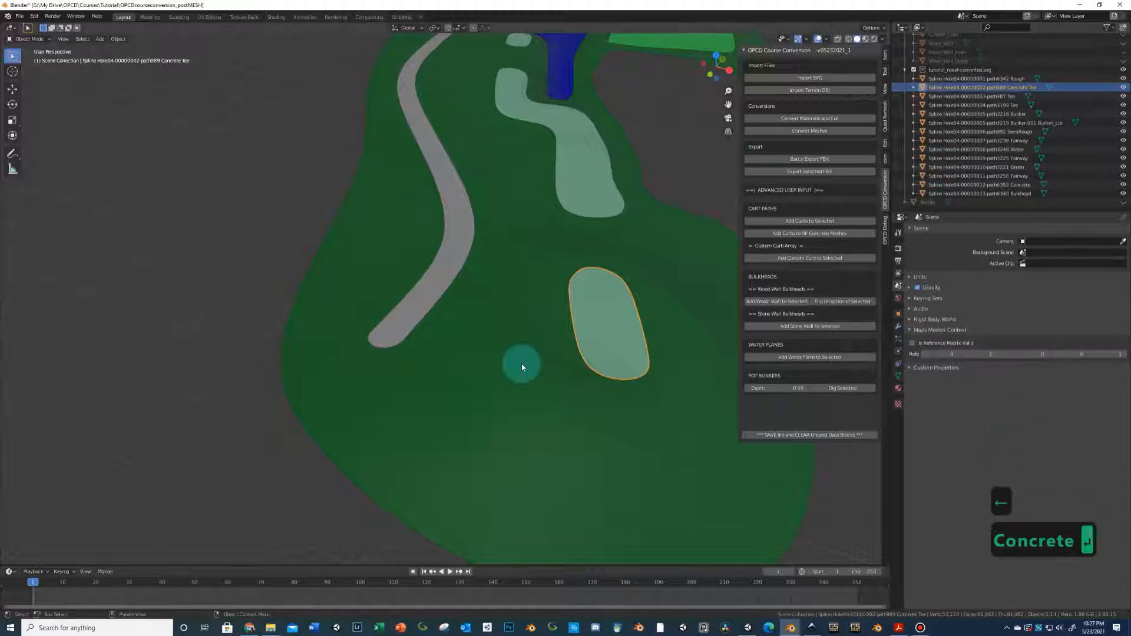
click(809, 232)
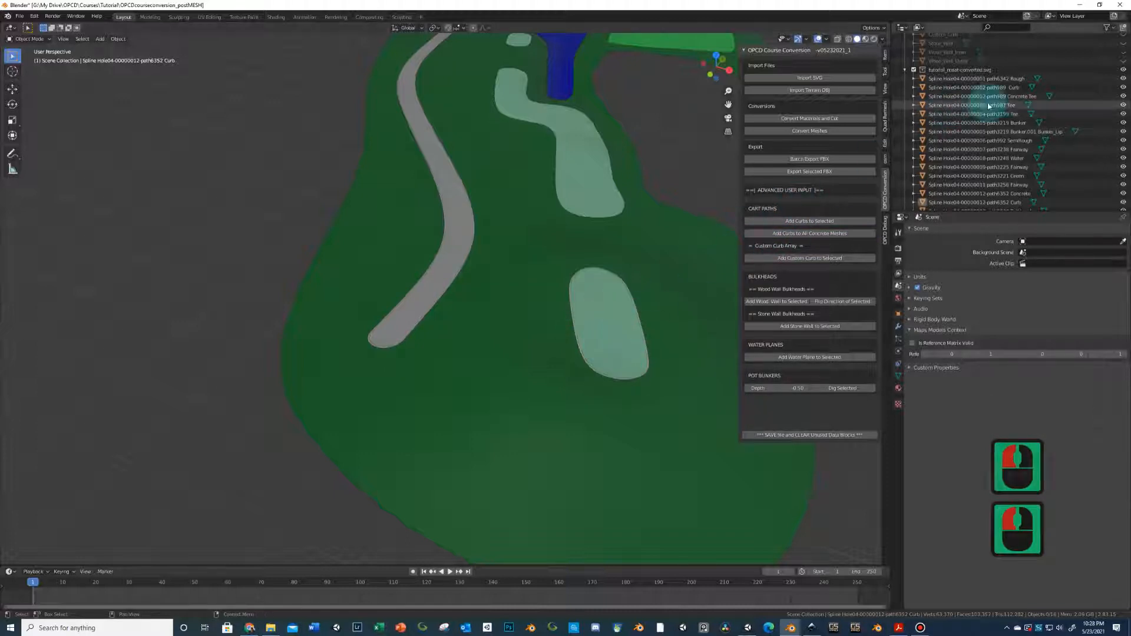
- Rename Concrete Tee back to Tee and delete the tee box curb
click(995, 96)
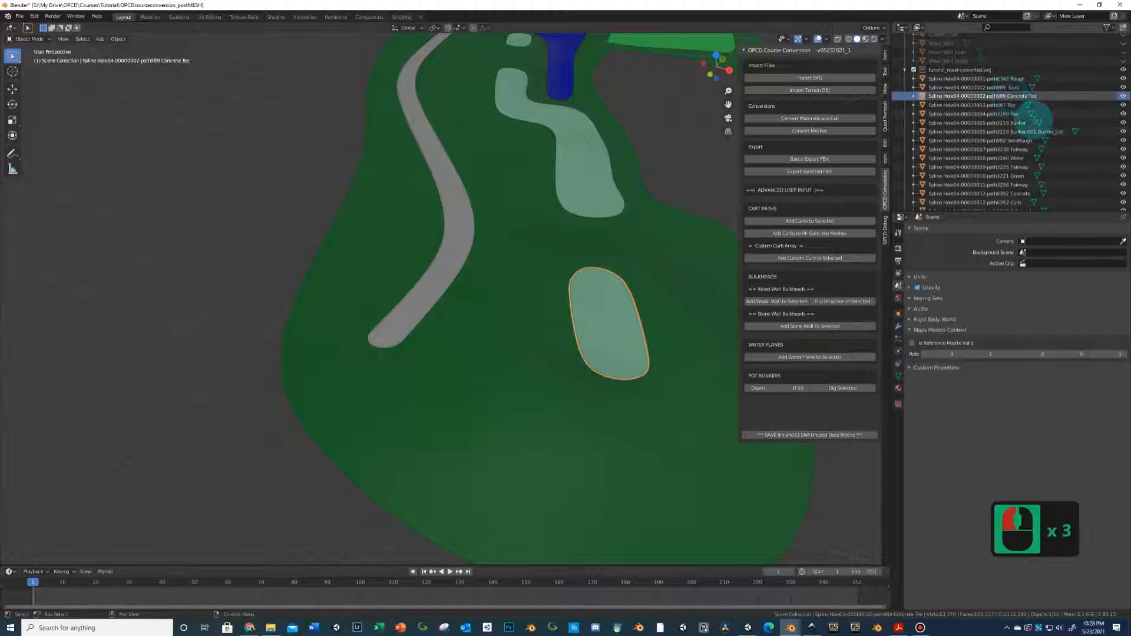
key(Delete)
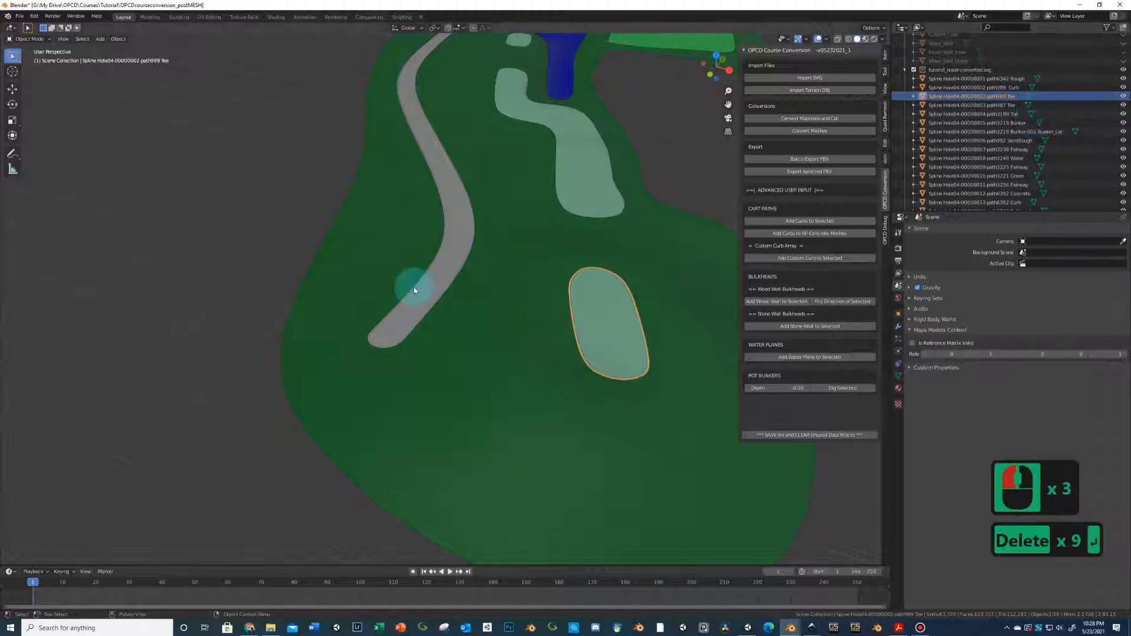
right_click(1001, 92)
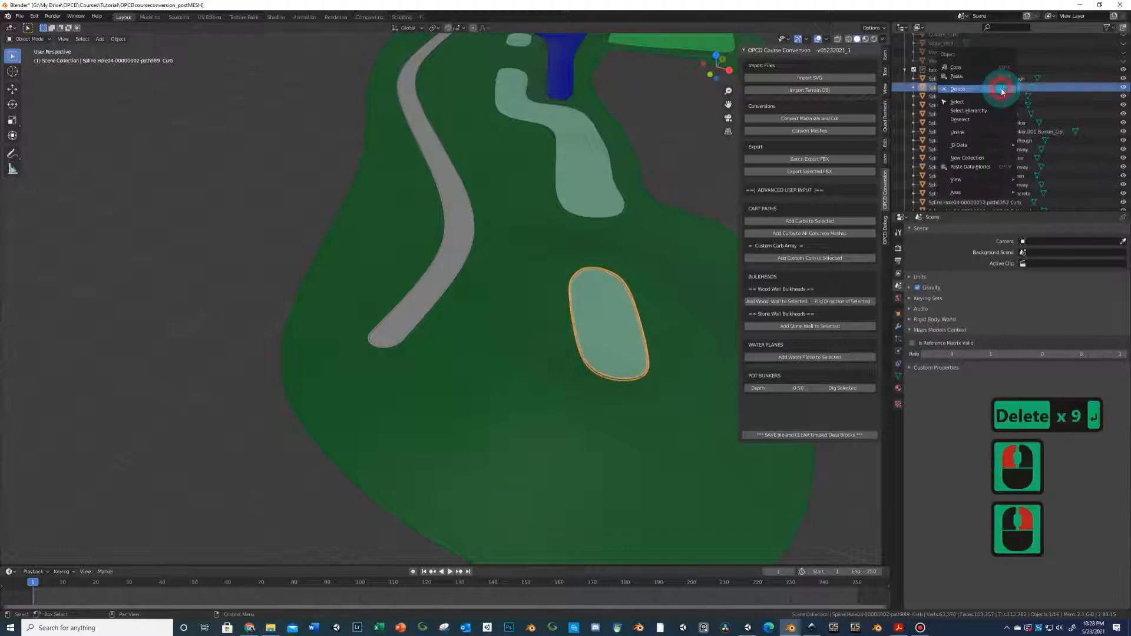
click(957, 88)
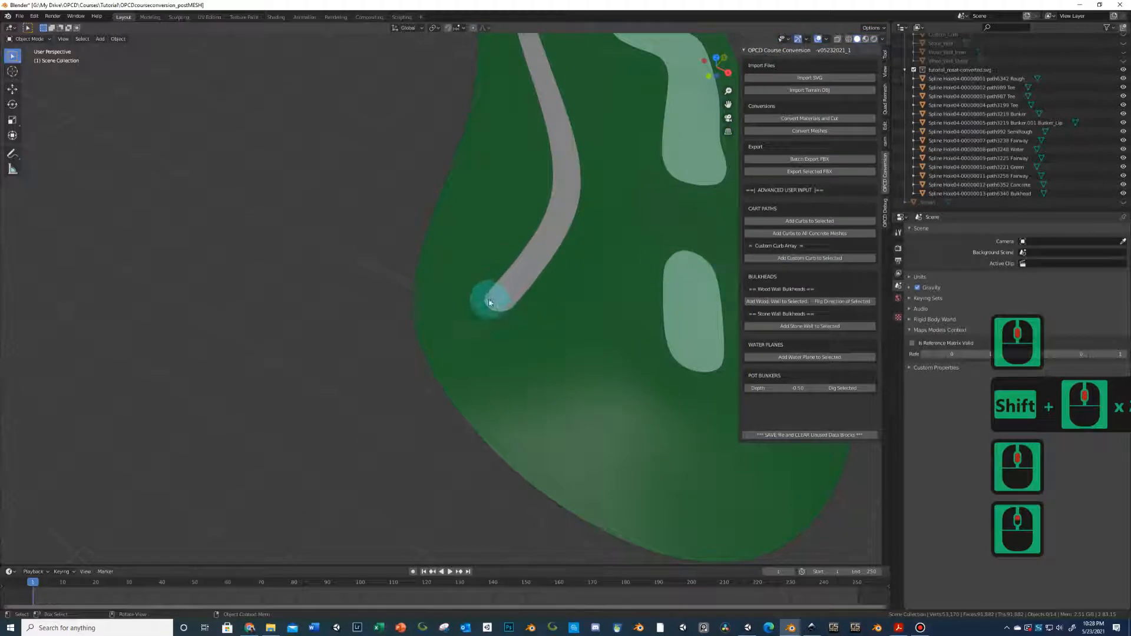
click(498, 295)
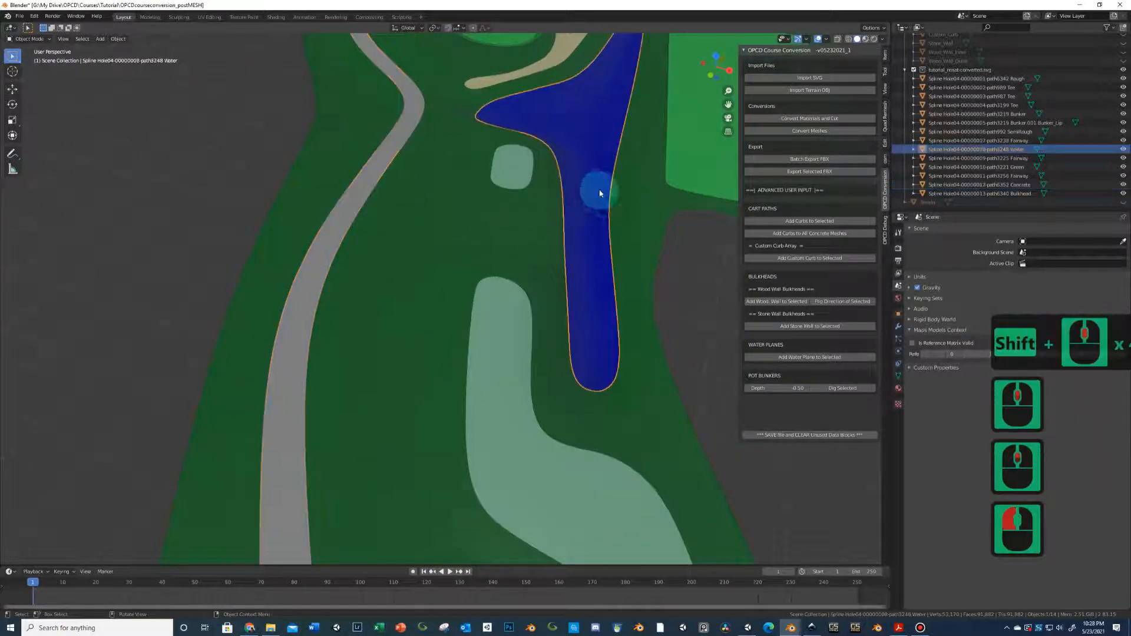
key(Tab)
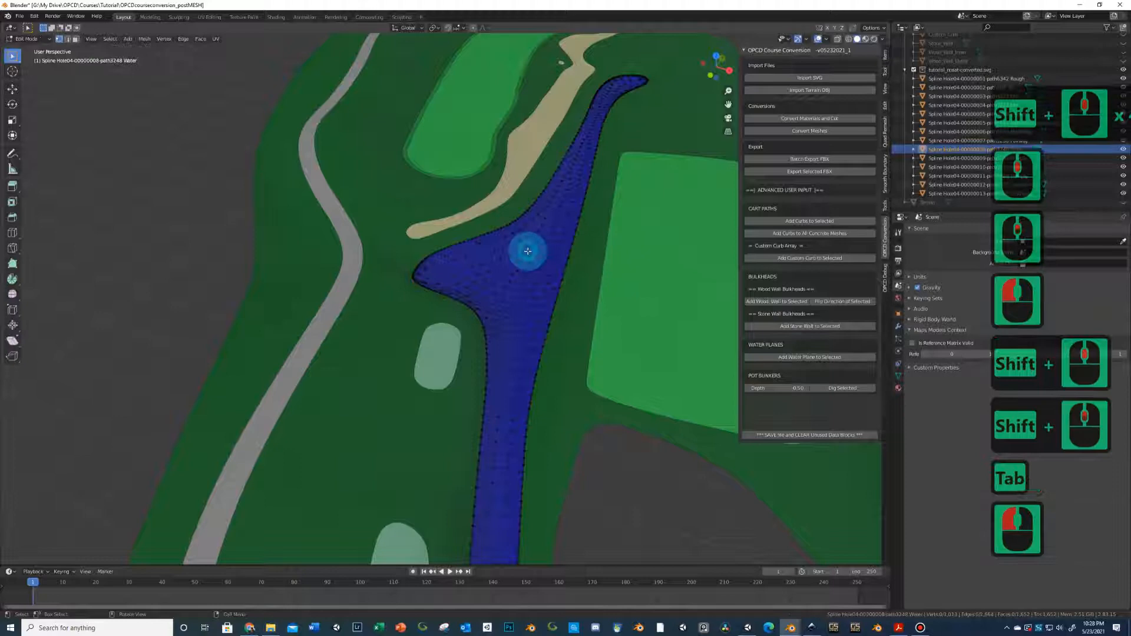
scroll(down, 3)
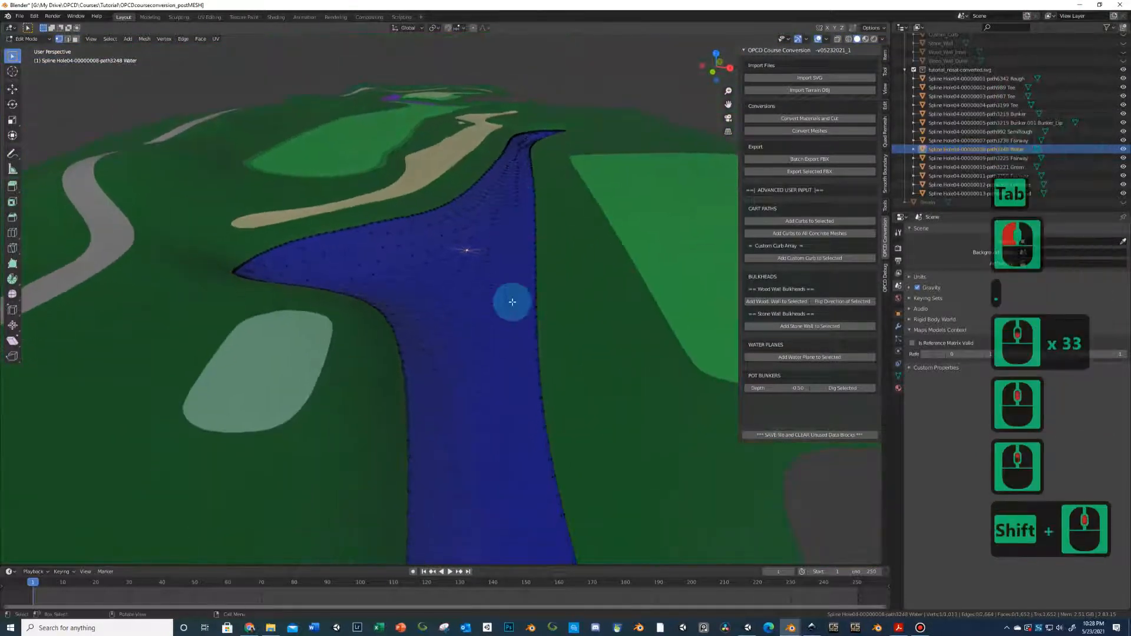
key(Tab)
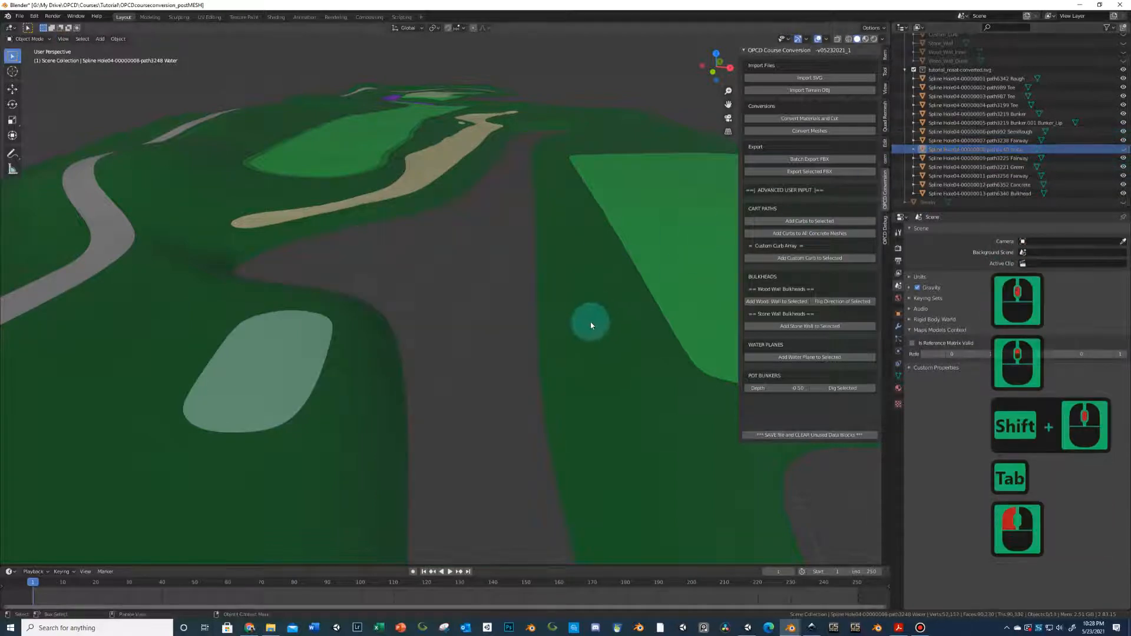
mouse_move(495, 394)
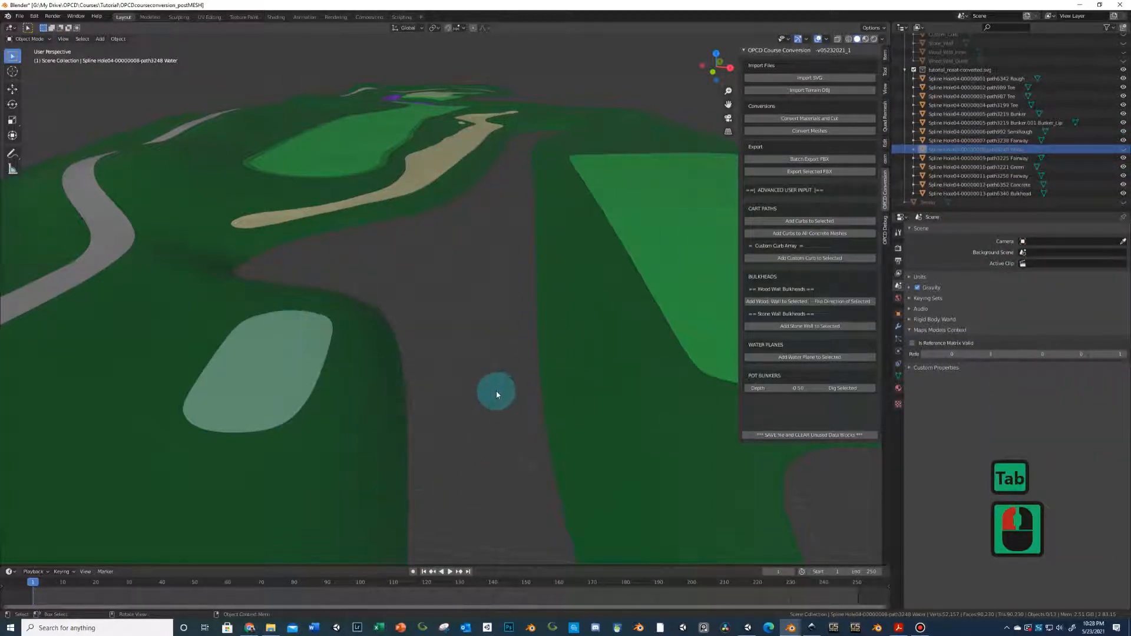
key(Tab)
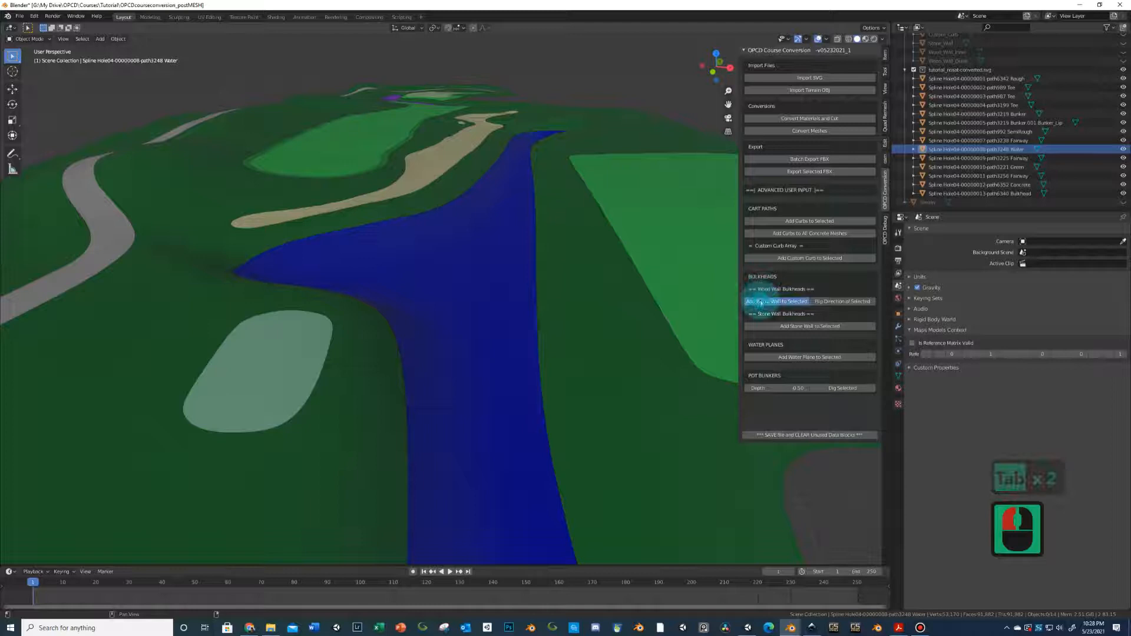
- Add wooden bulkhead walls around the water, then edit the fairway mesh in Edit Mode
click(775, 301)
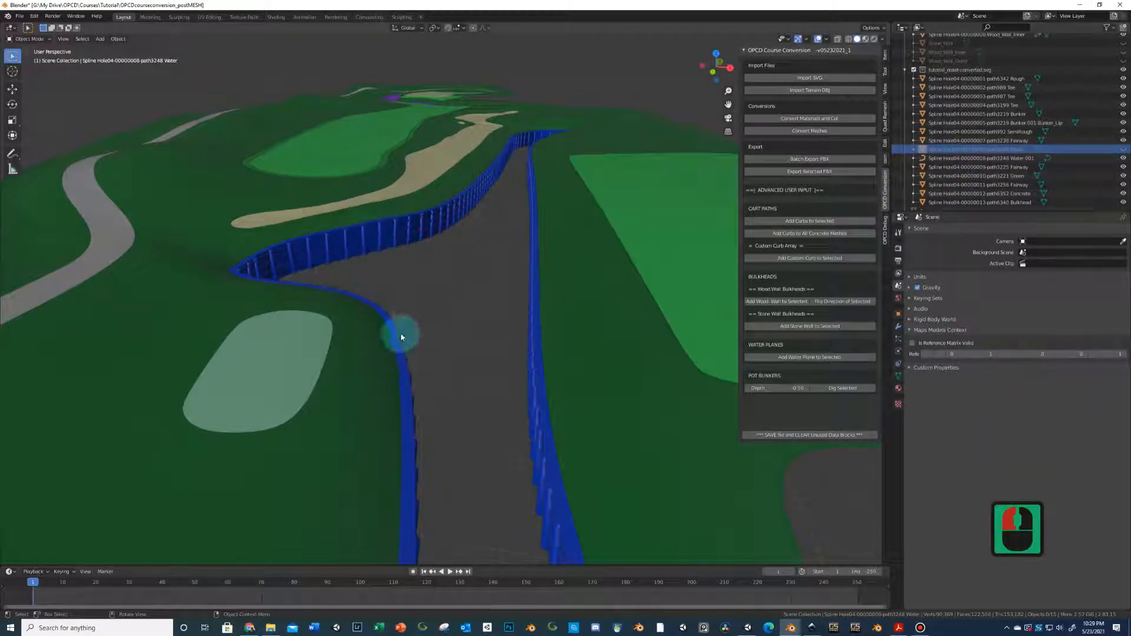
mouse_move(539, 226)
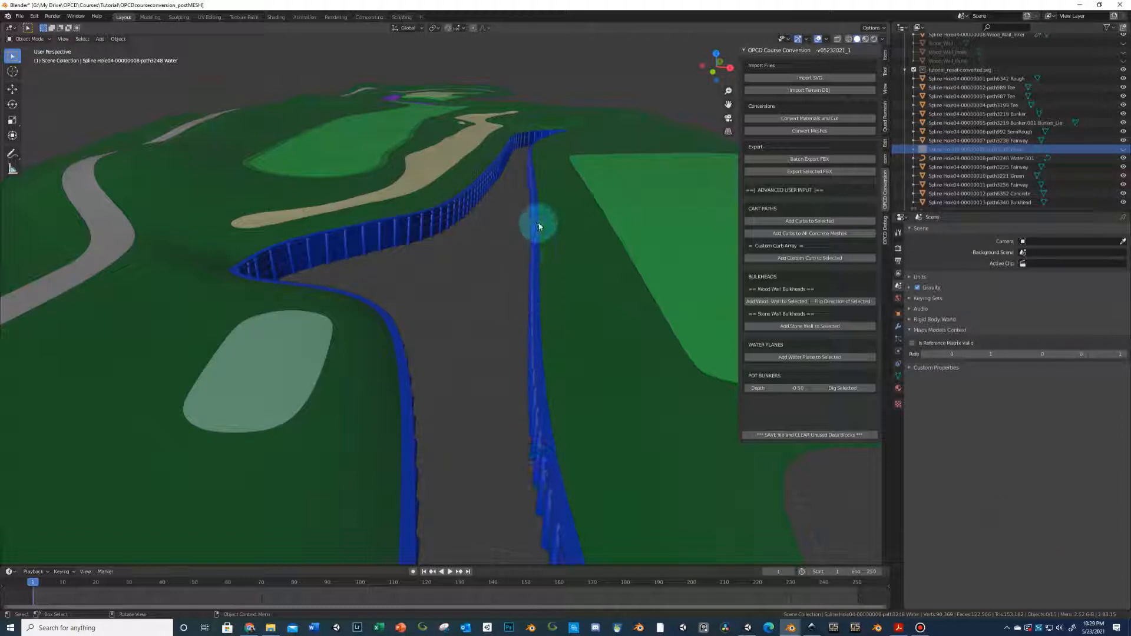
mouse_move(819, 299)
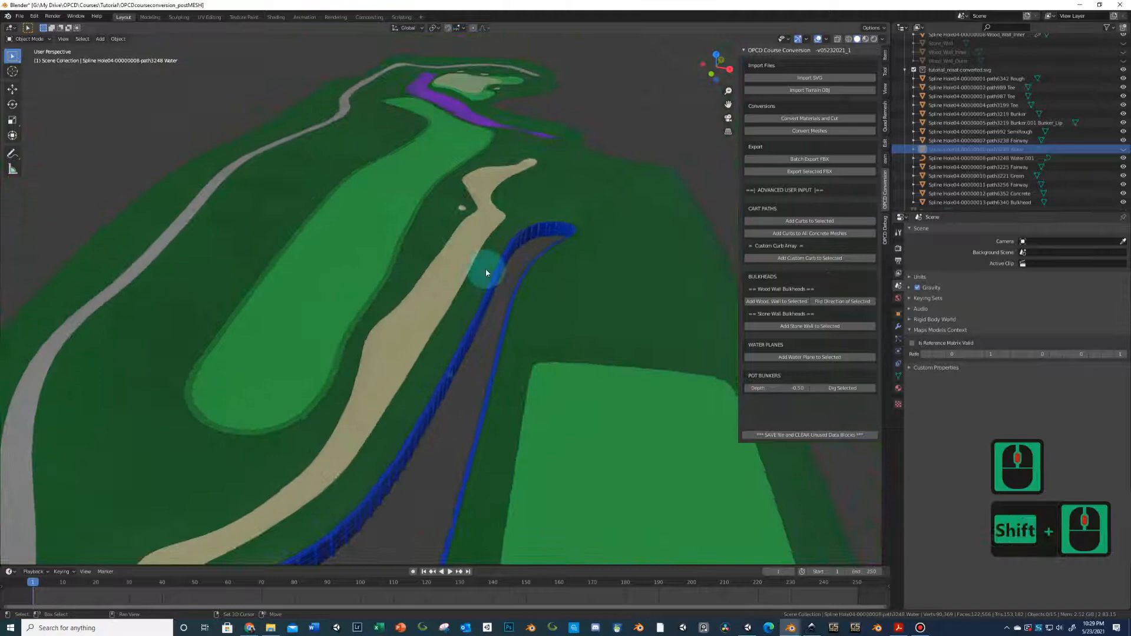
click(980, 202)
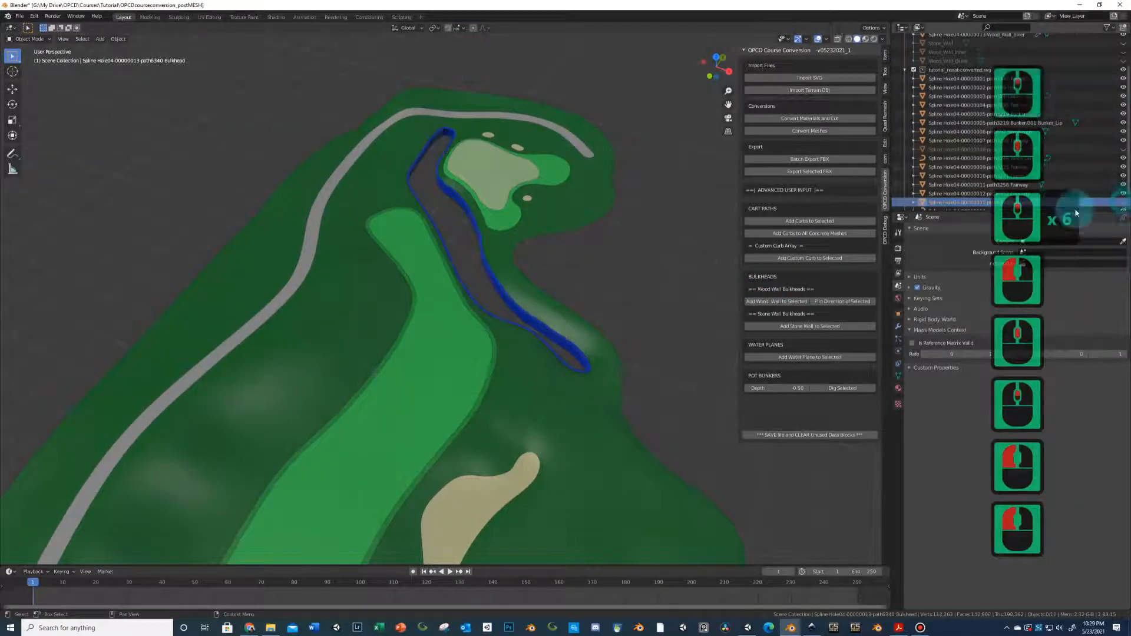
key(Tab)
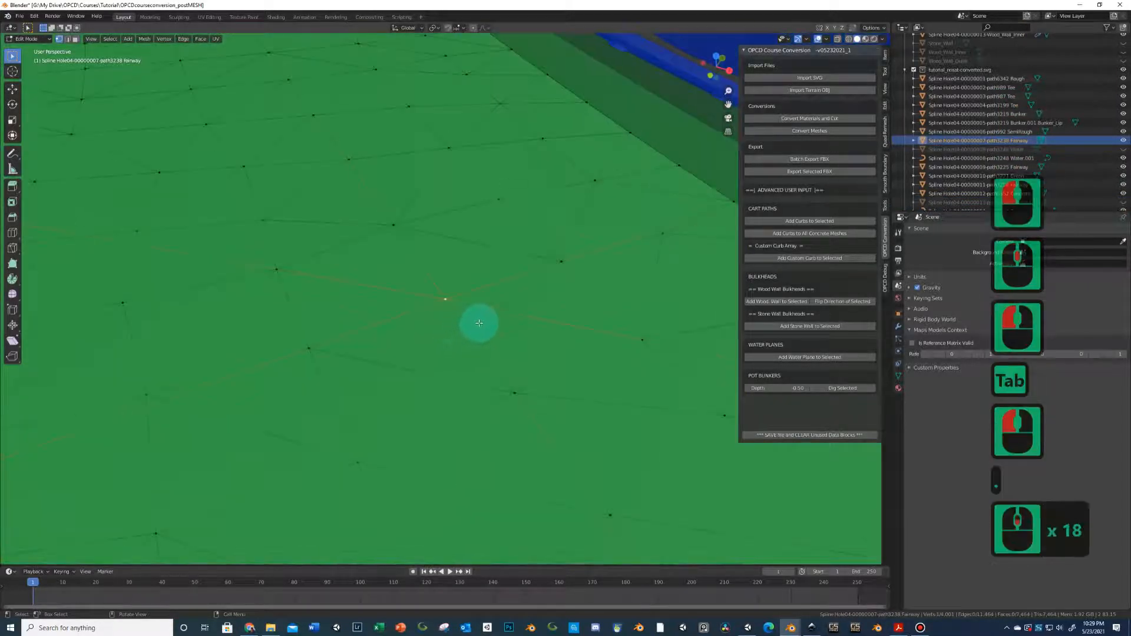
key(Tab)
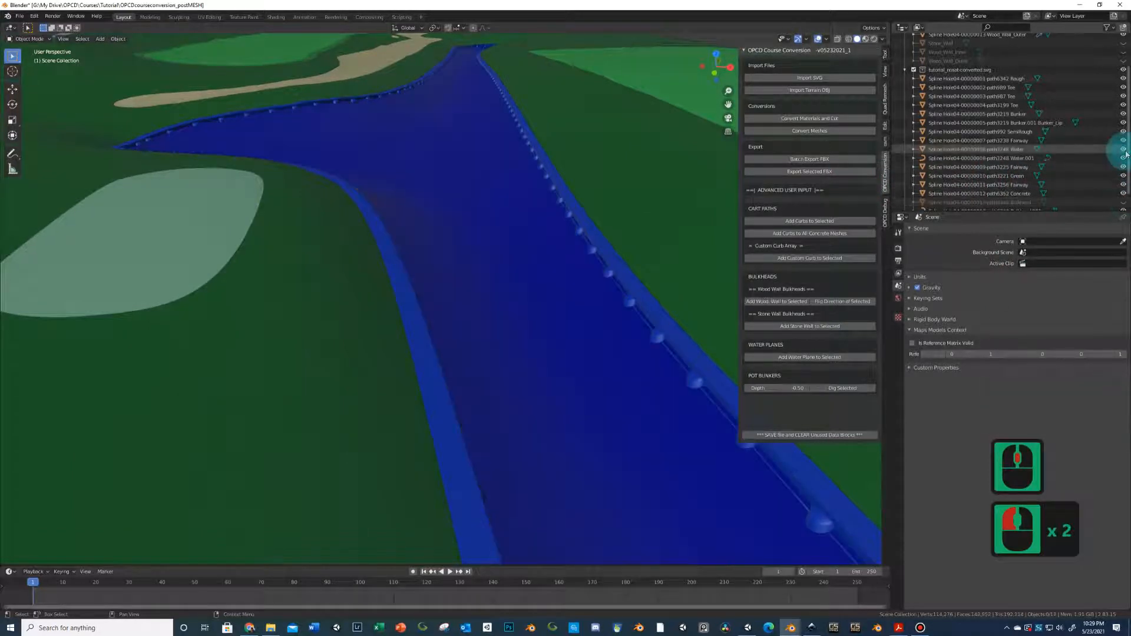
- Select the water channel mesh and add a dark WaterPlane to it
click(495, 213)
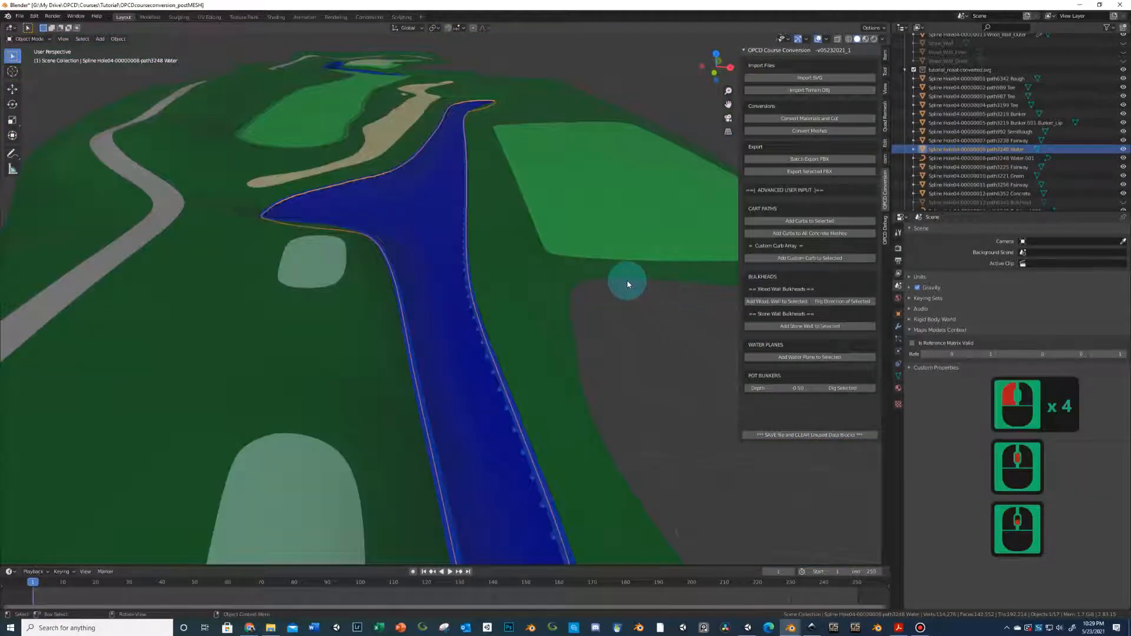
mouse_move(430, 189)
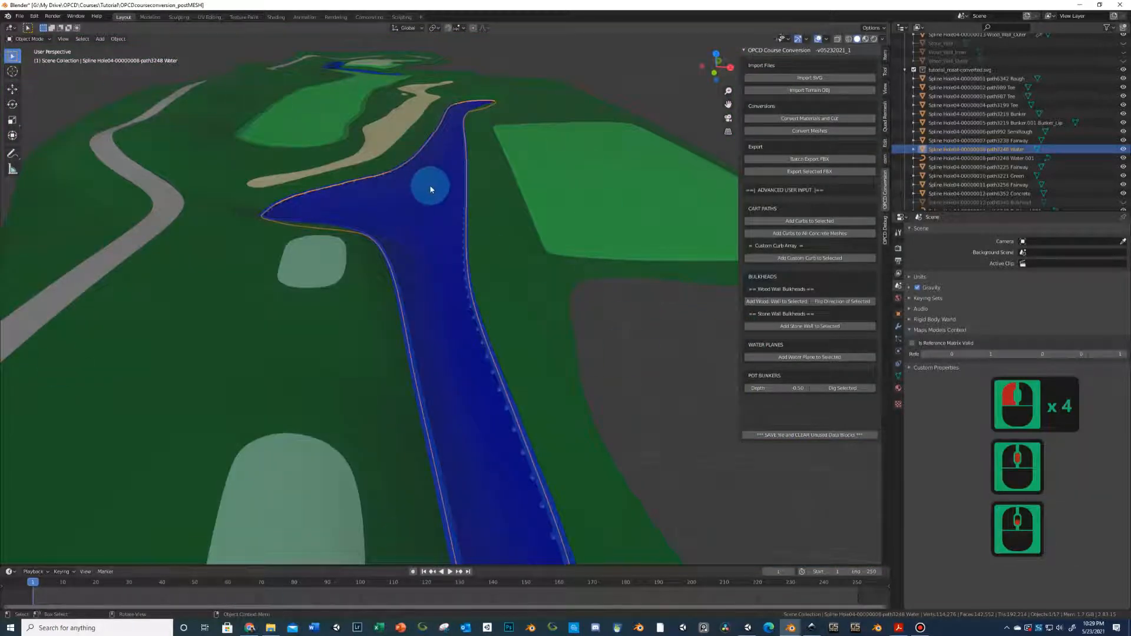
click(808, 356)
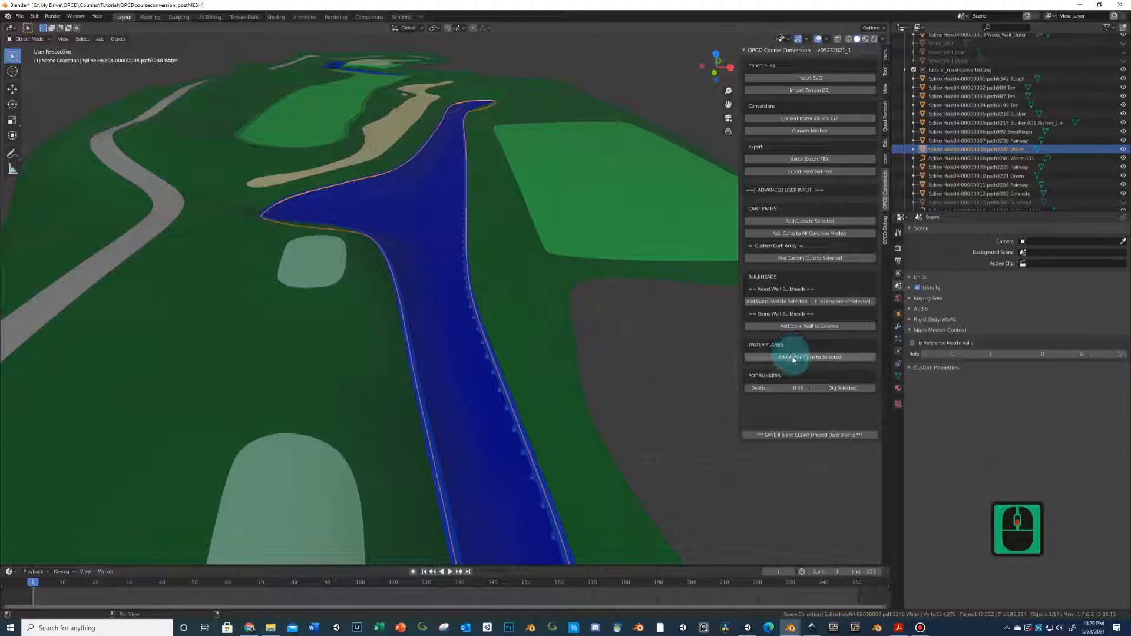
click(810, 356)
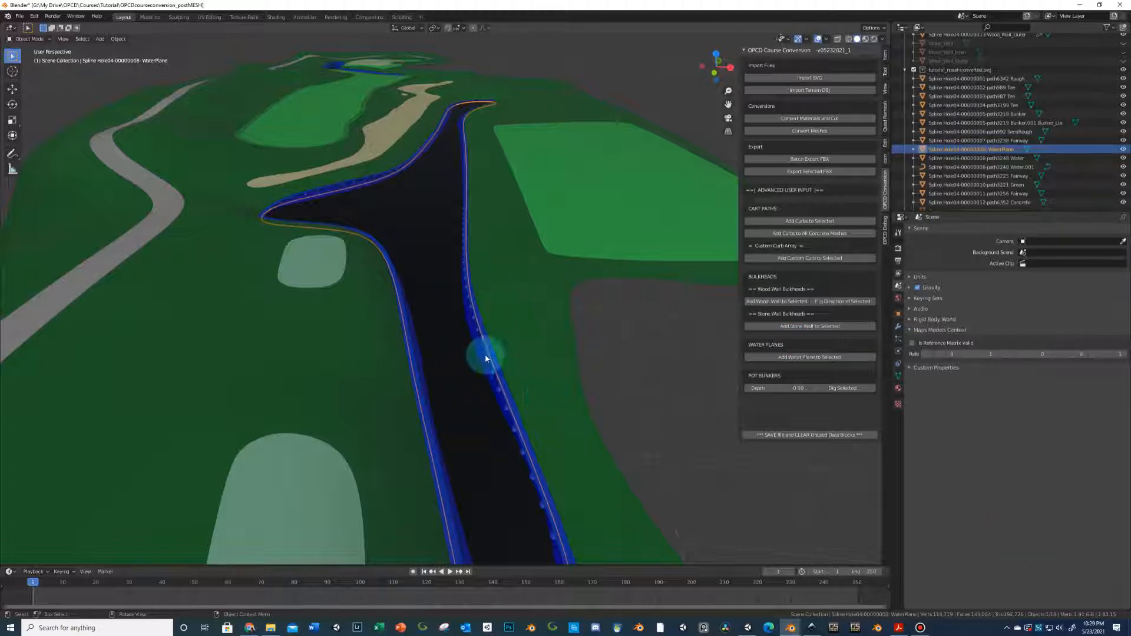
mouse_move(534, 306)
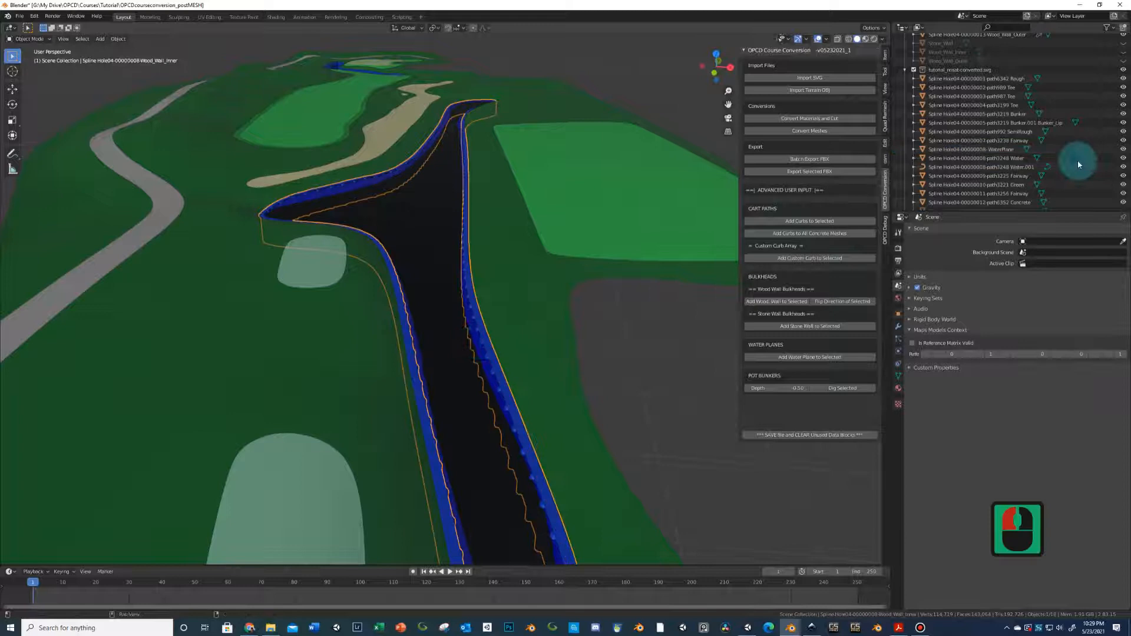
- Hide the original blue Water mesh using its Outliner eye icon
click(977, 158)
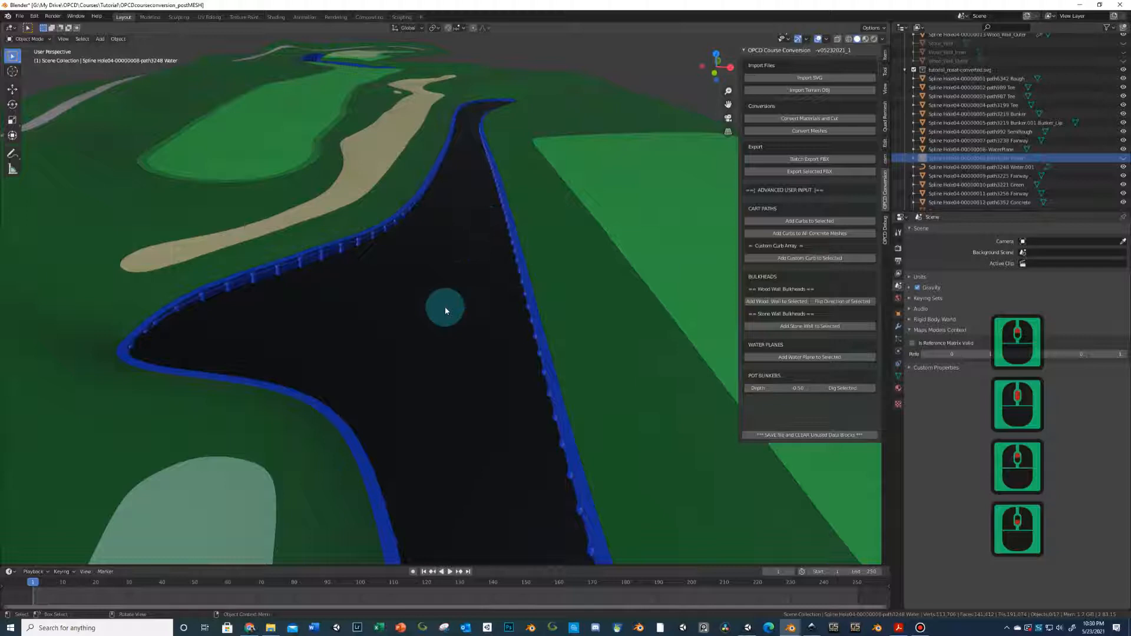
mouse_move(415, 344)
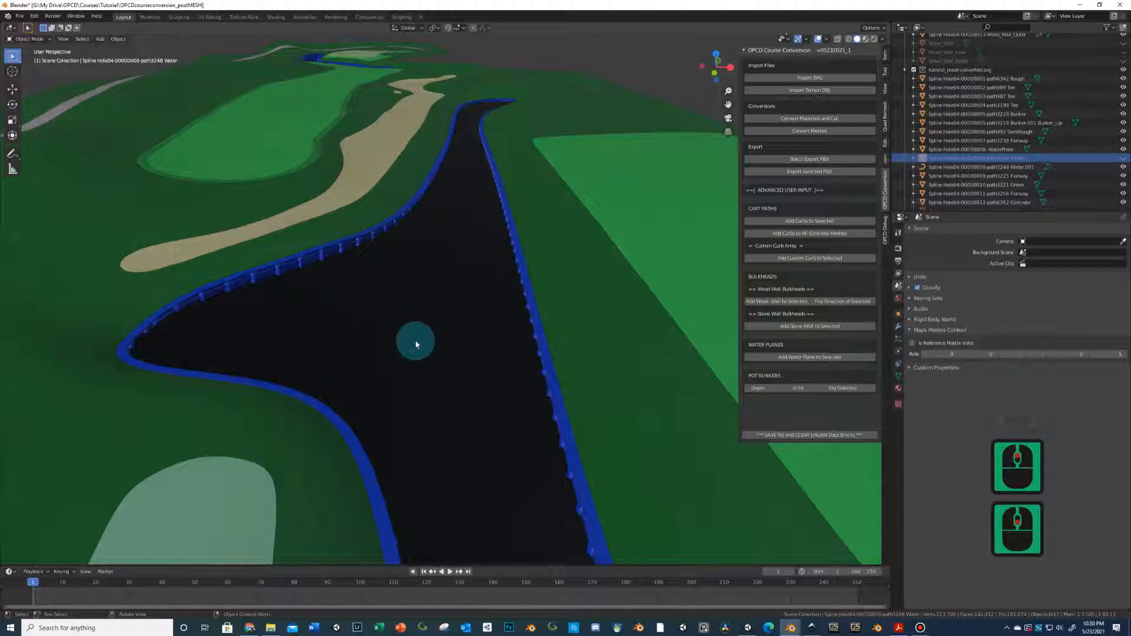
mouse_move(482, 236)
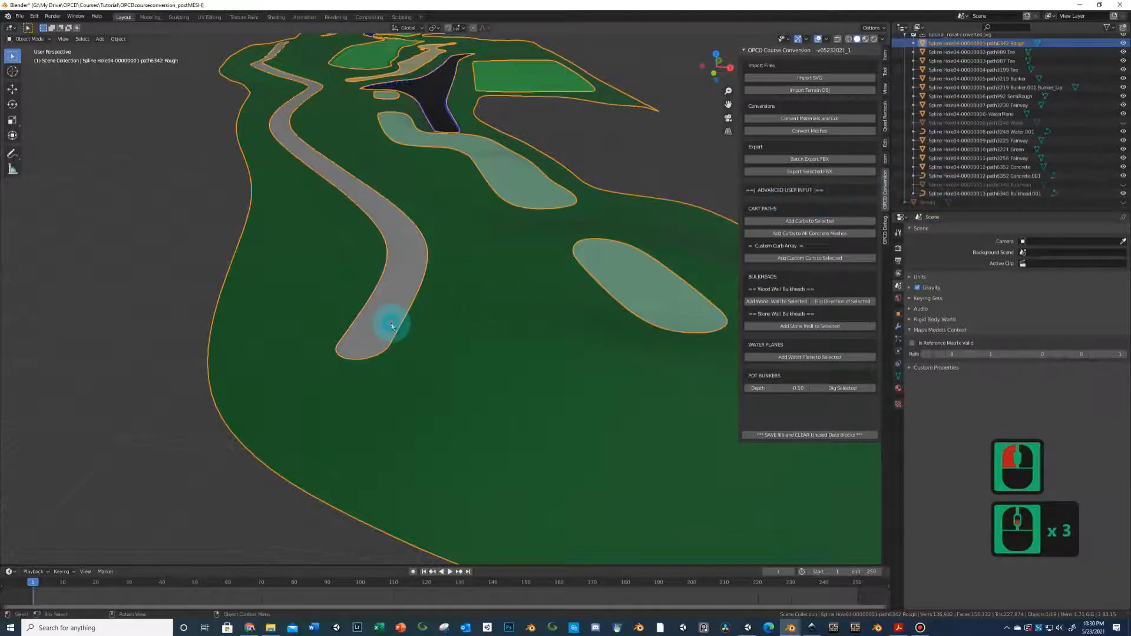
- Frame the cart path's rounded end close up with View > Frame Selected
key(Tab)
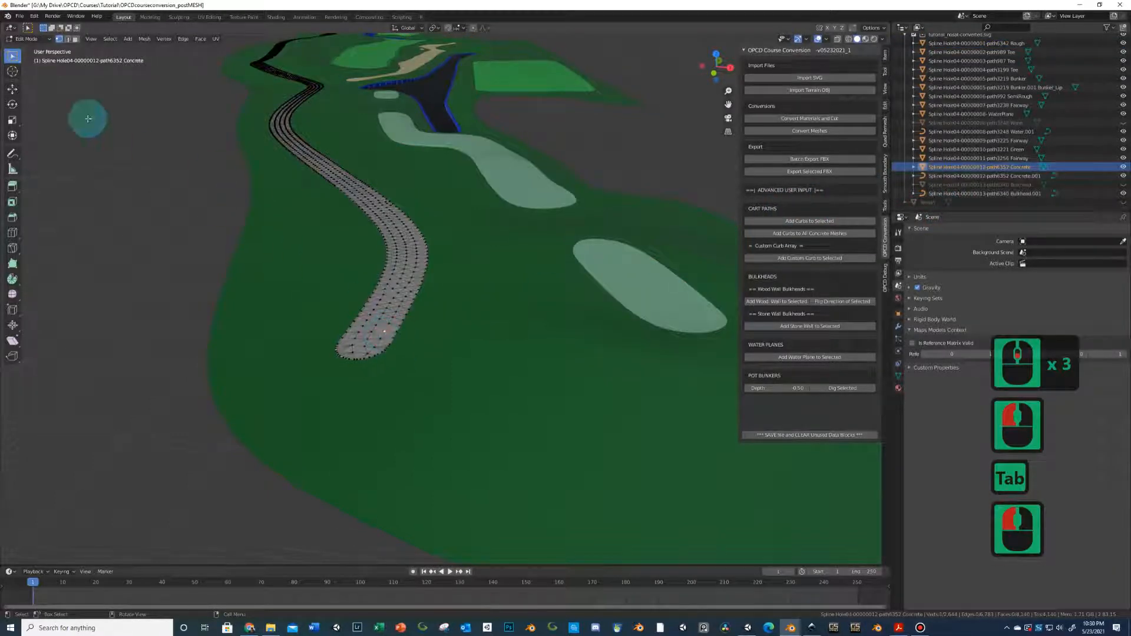
click(90, 38)
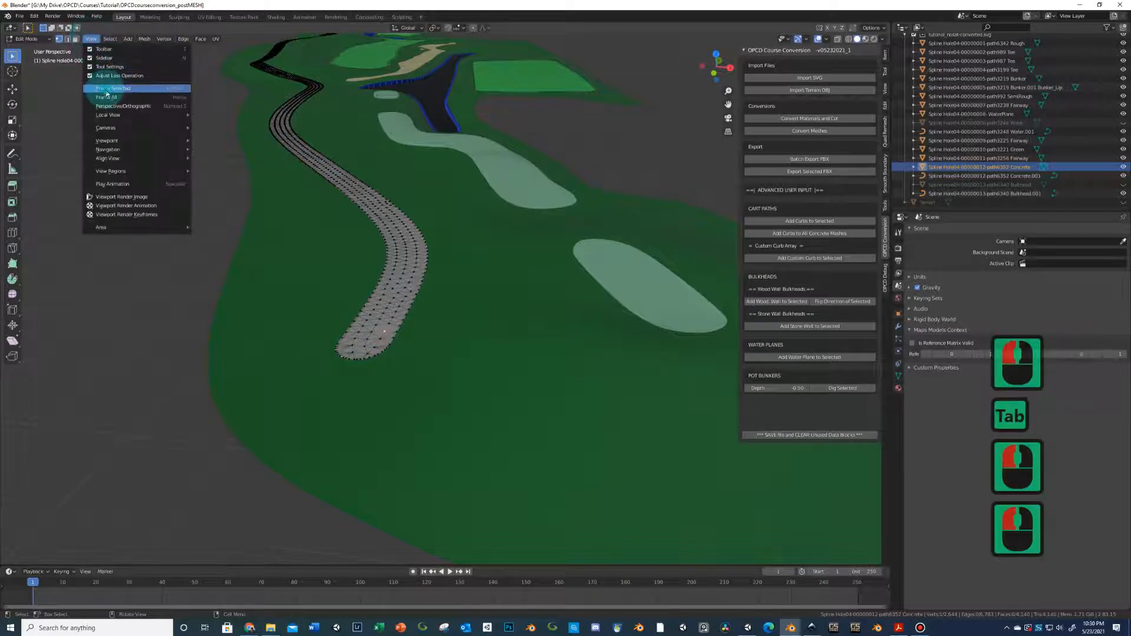
click(113, 87)
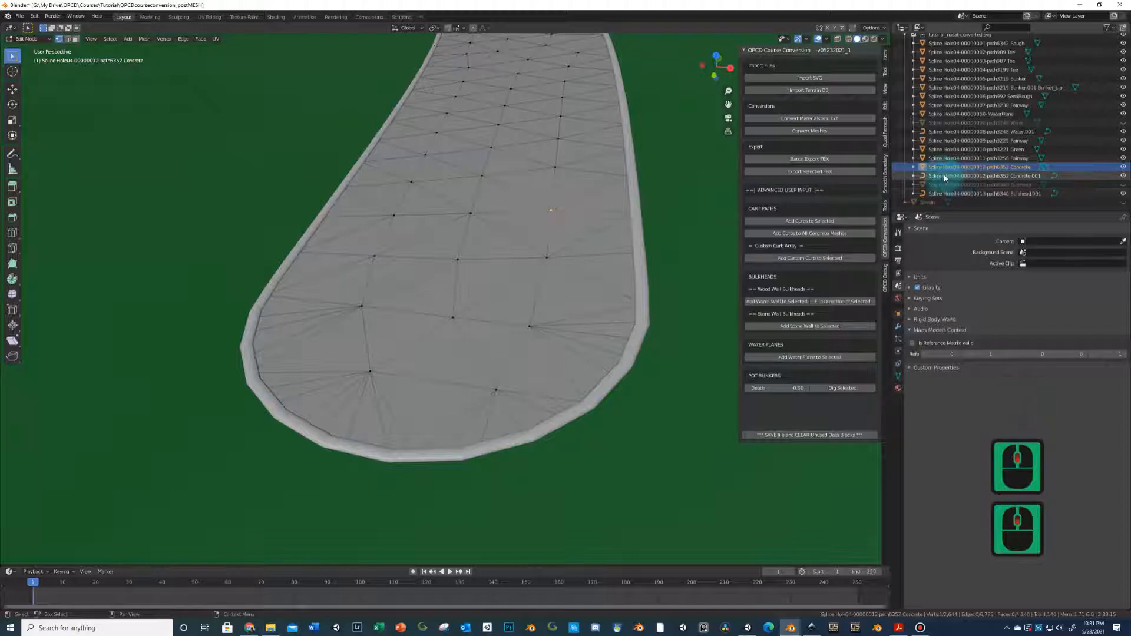
- Open the Concrete.001 curb curve for point editing
click(980, 184)
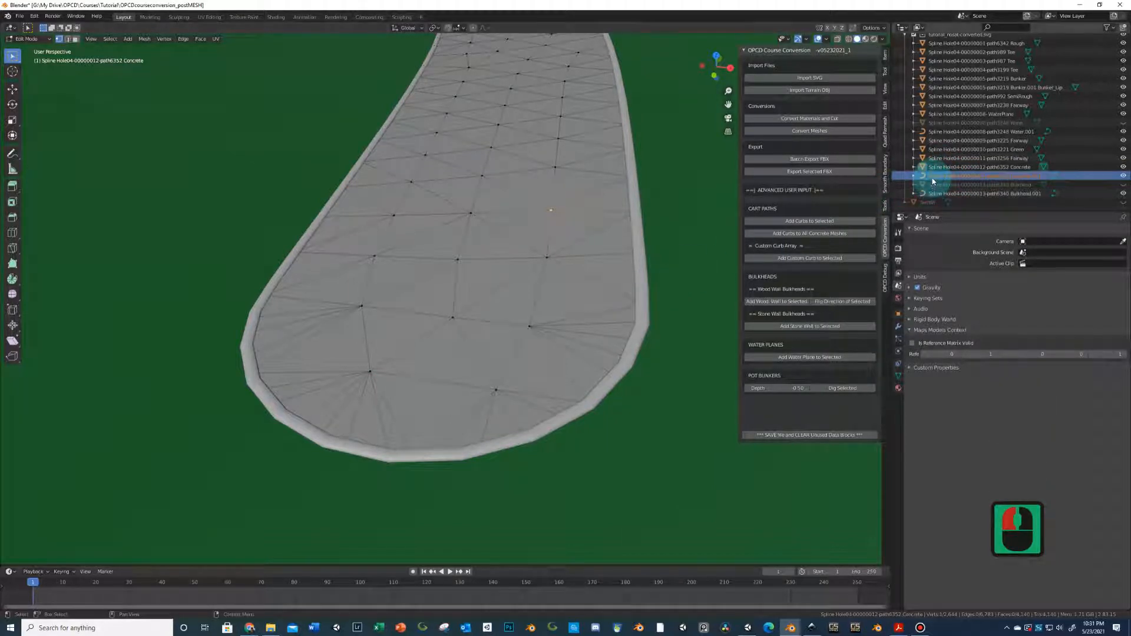
key(Tab)
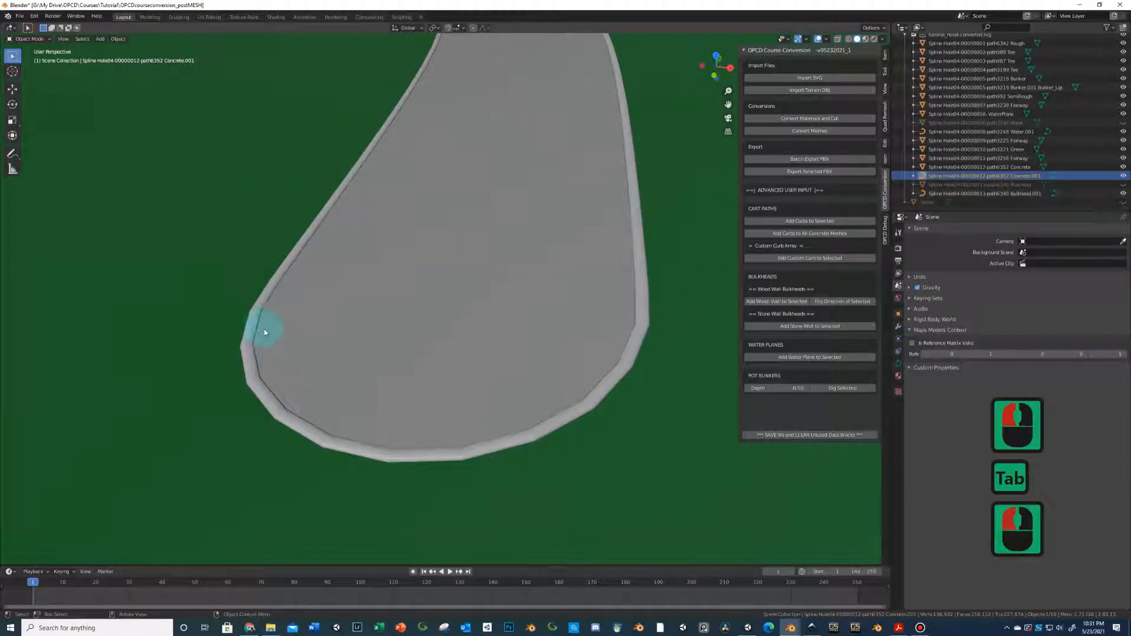
mouse_move(636, 305)
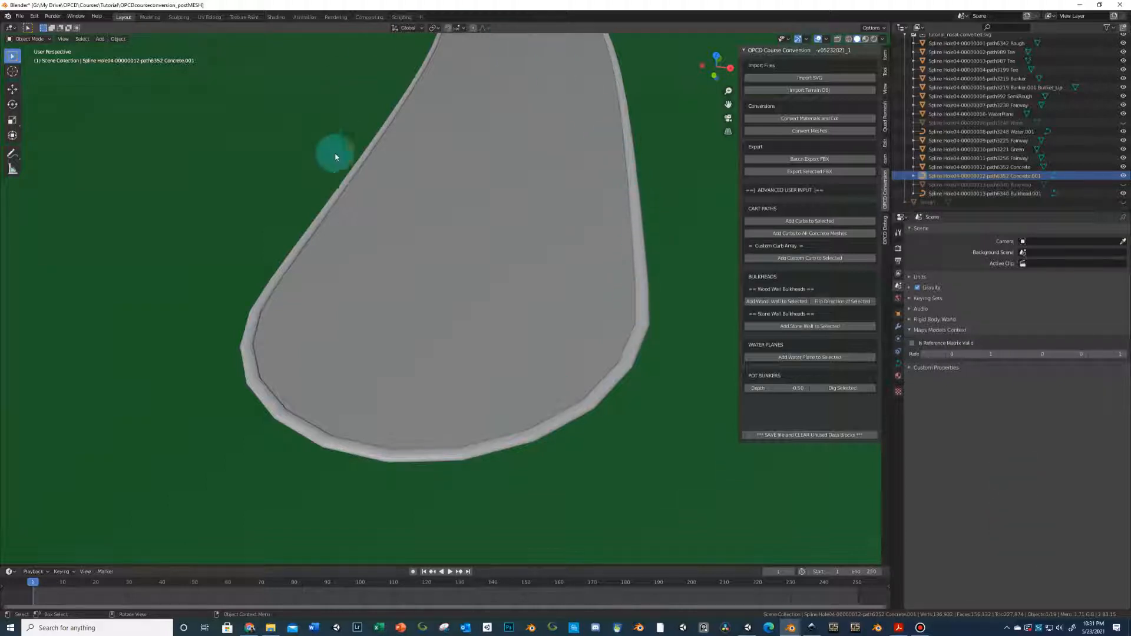
key(Tab)
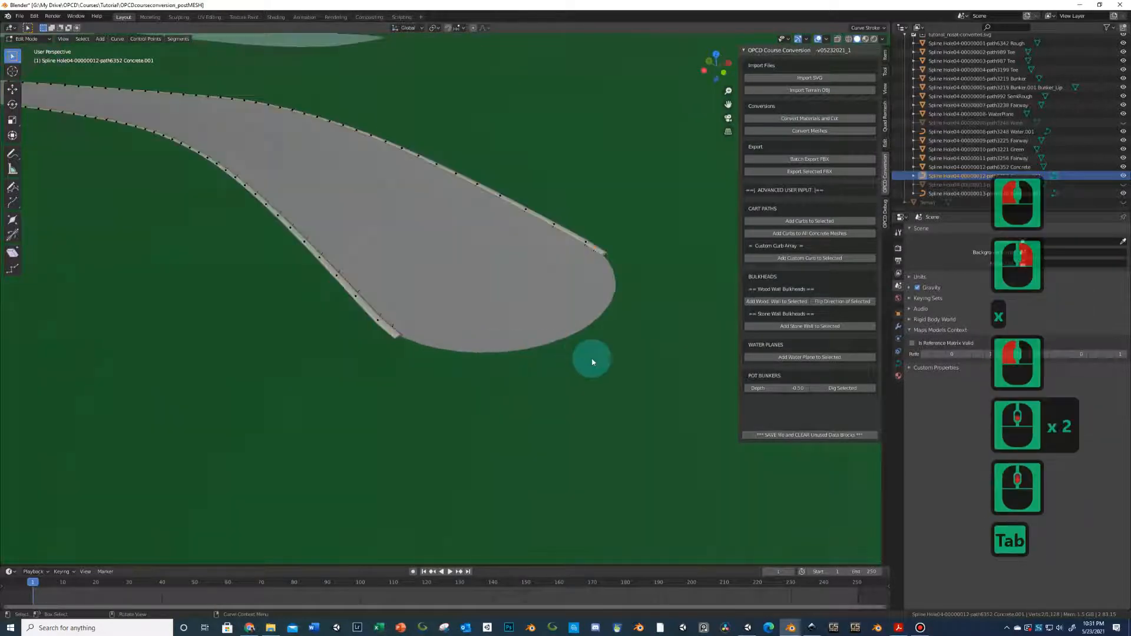
- Leave editing of the trimmed curb and toggle the cart path mesh's Edit Mode
key(Tab)
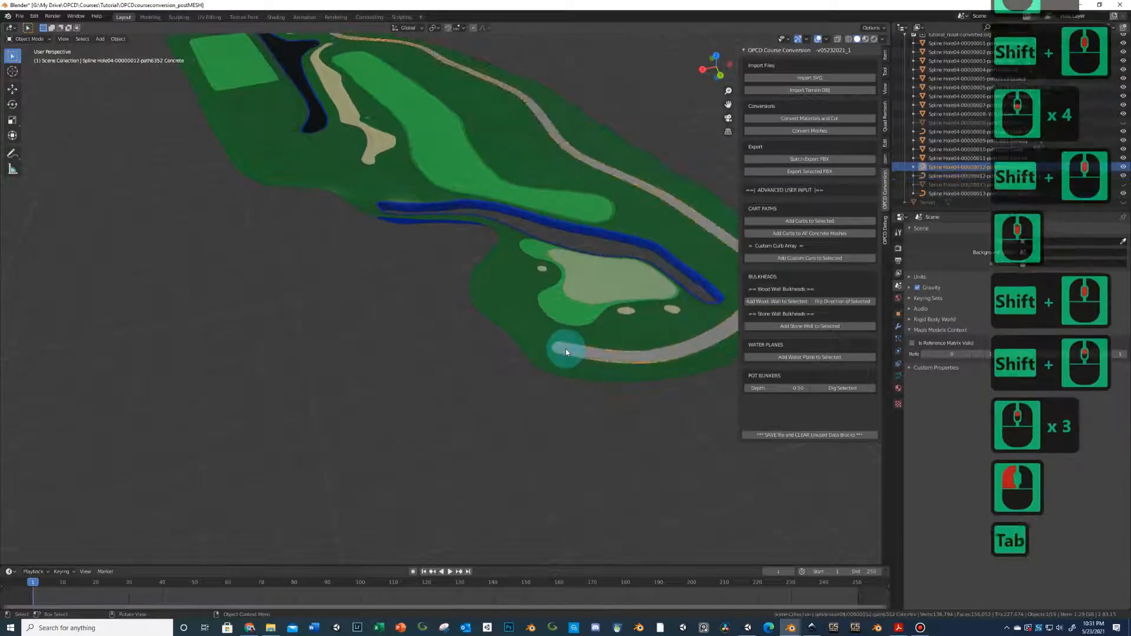
key(Tab)
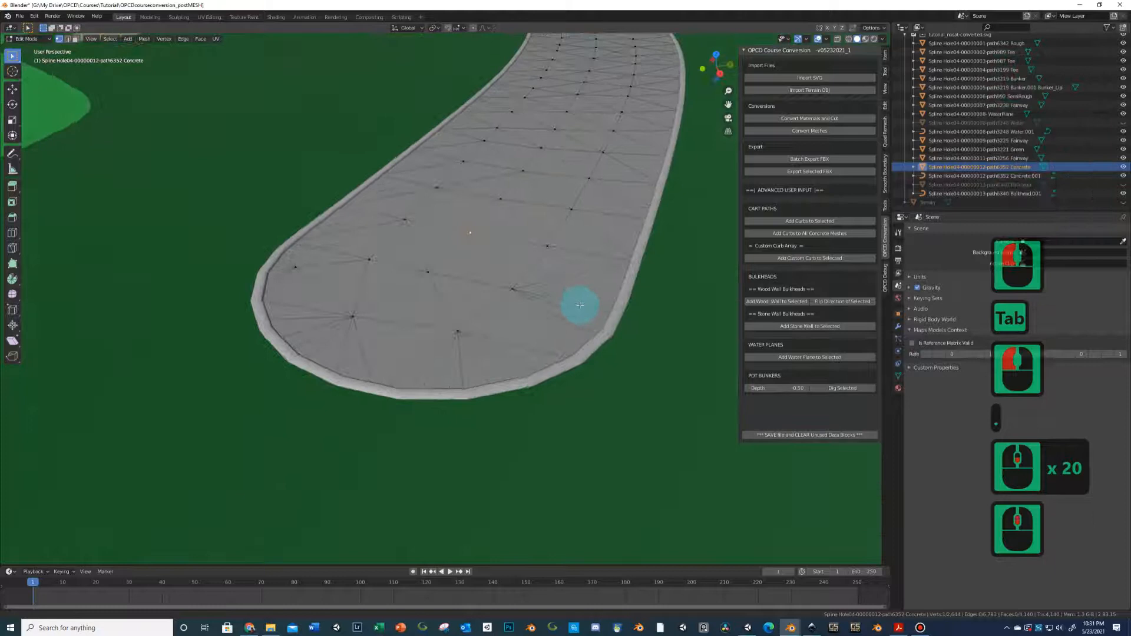
key(Tab)
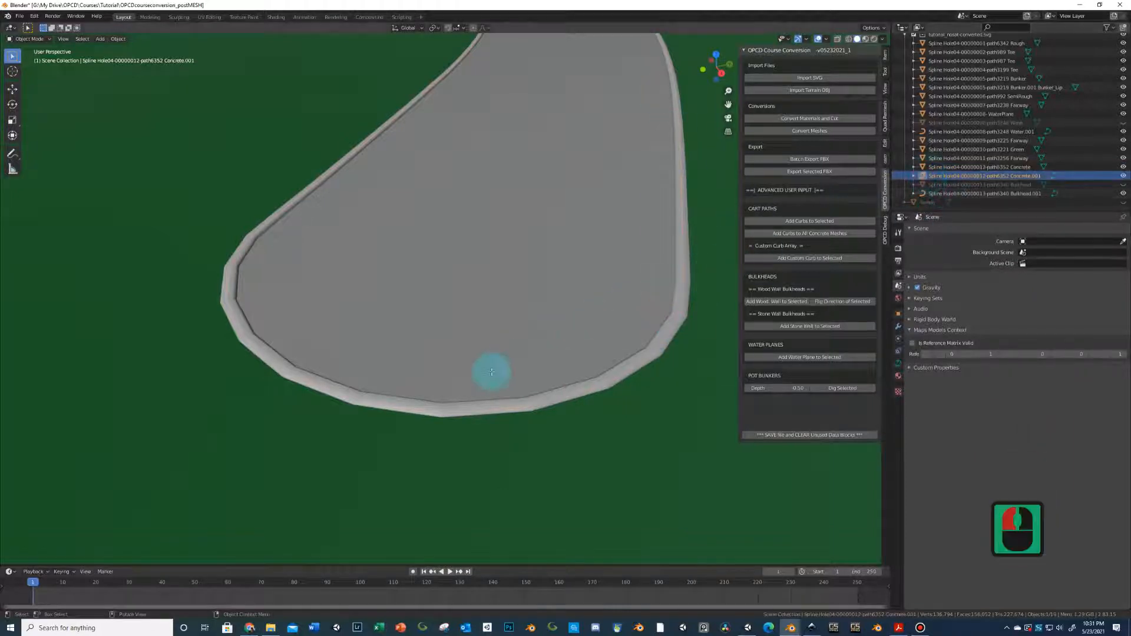
- Re-enter curb point editing and undo the last two point deletions
key(Tab)
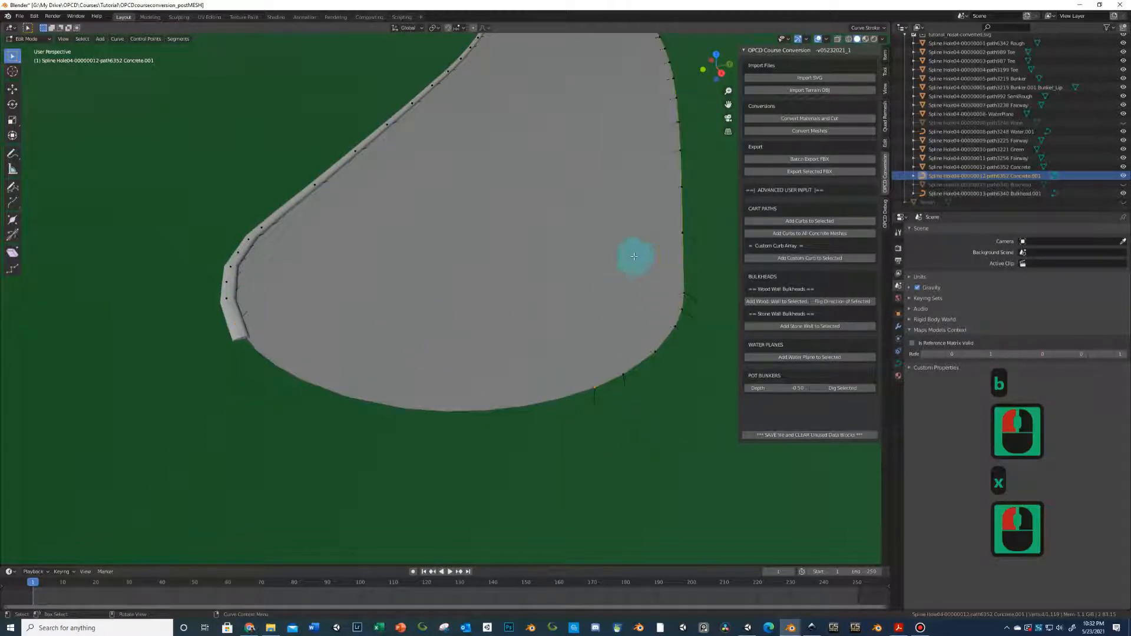
key(ctrl+z)
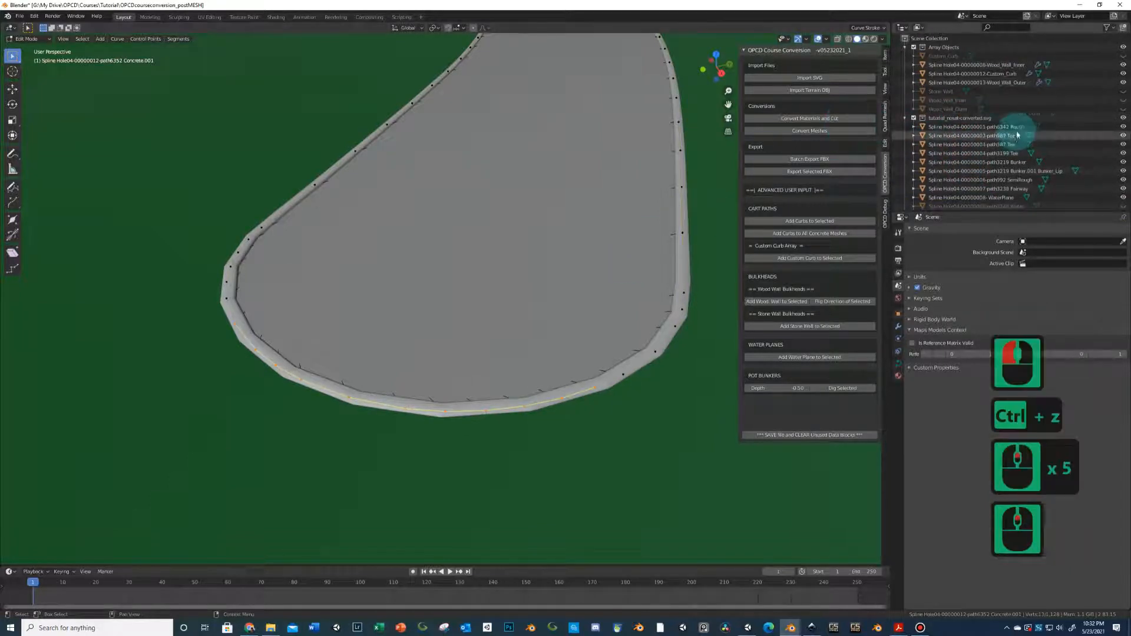
key(ctrl+z)
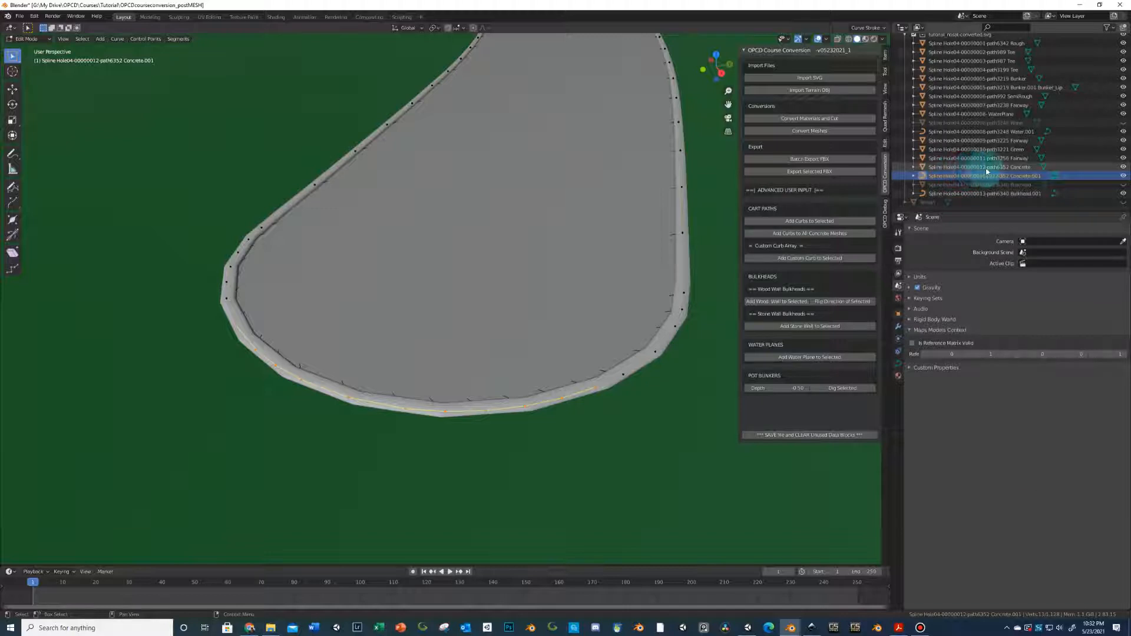
- Select Custom_Curb in the Outliner and switch it into Edit Mode
scroll(up, 3)
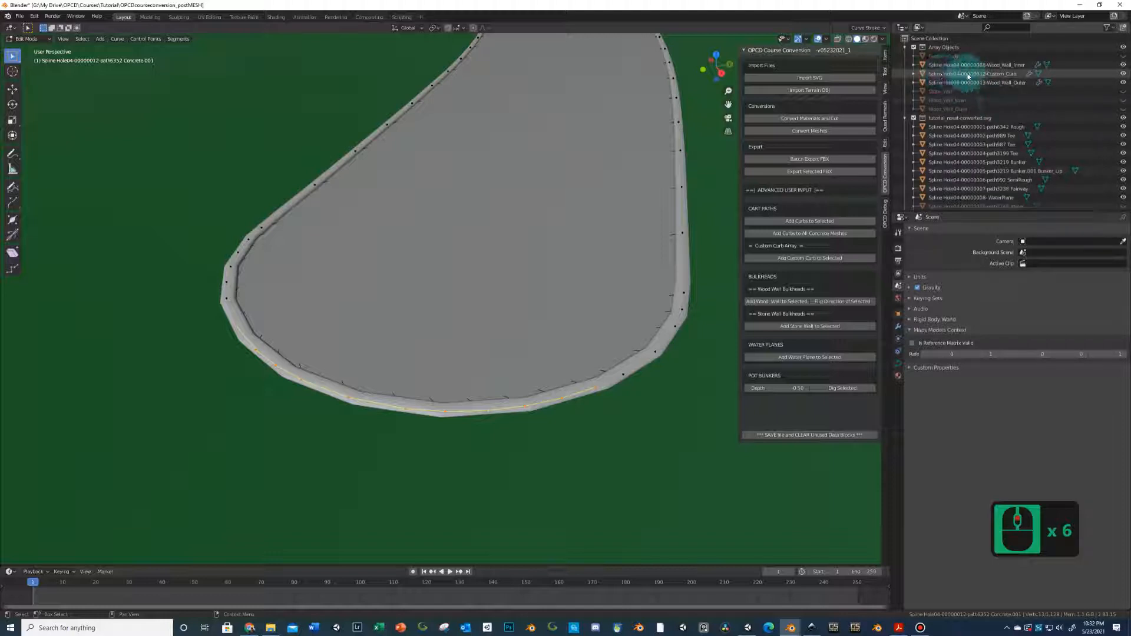
click(977, 74)
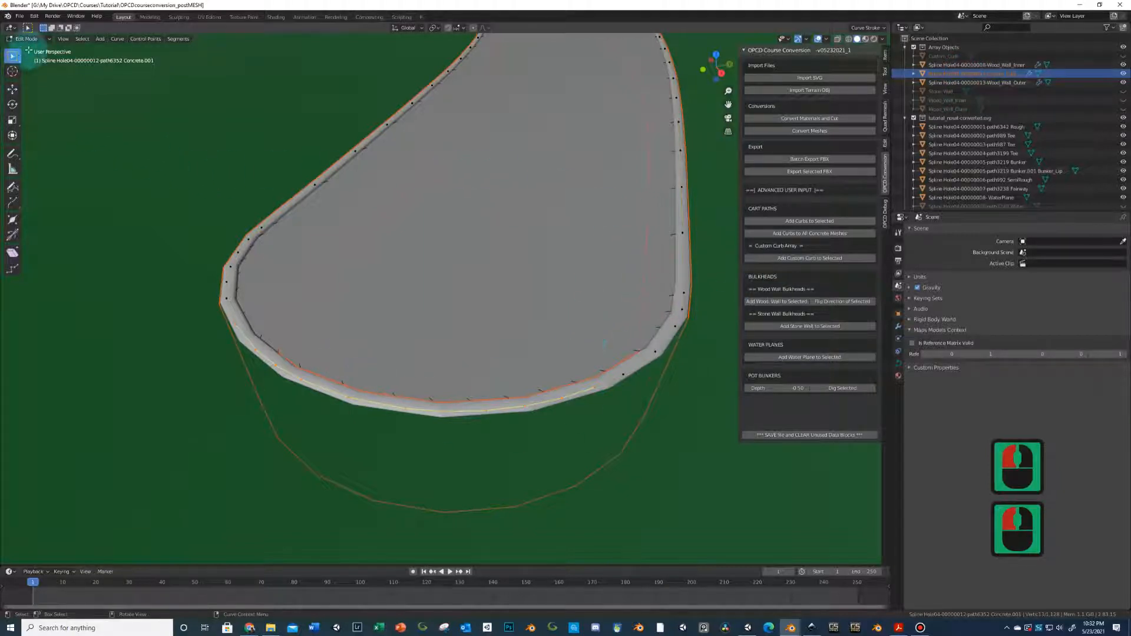
key(Tab)
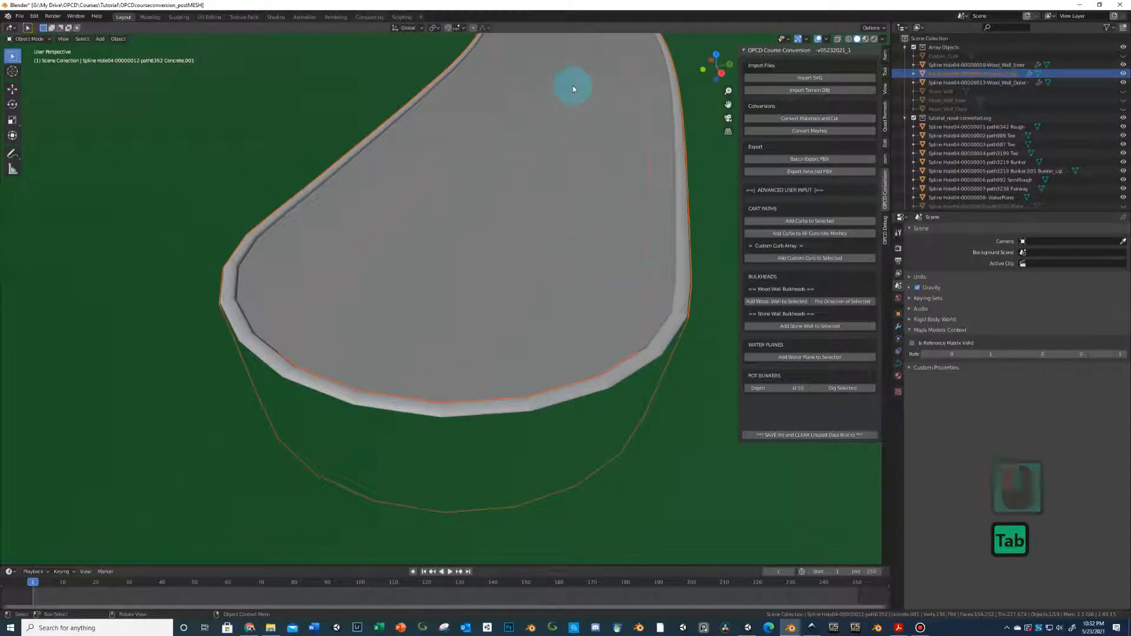
key(Tab)
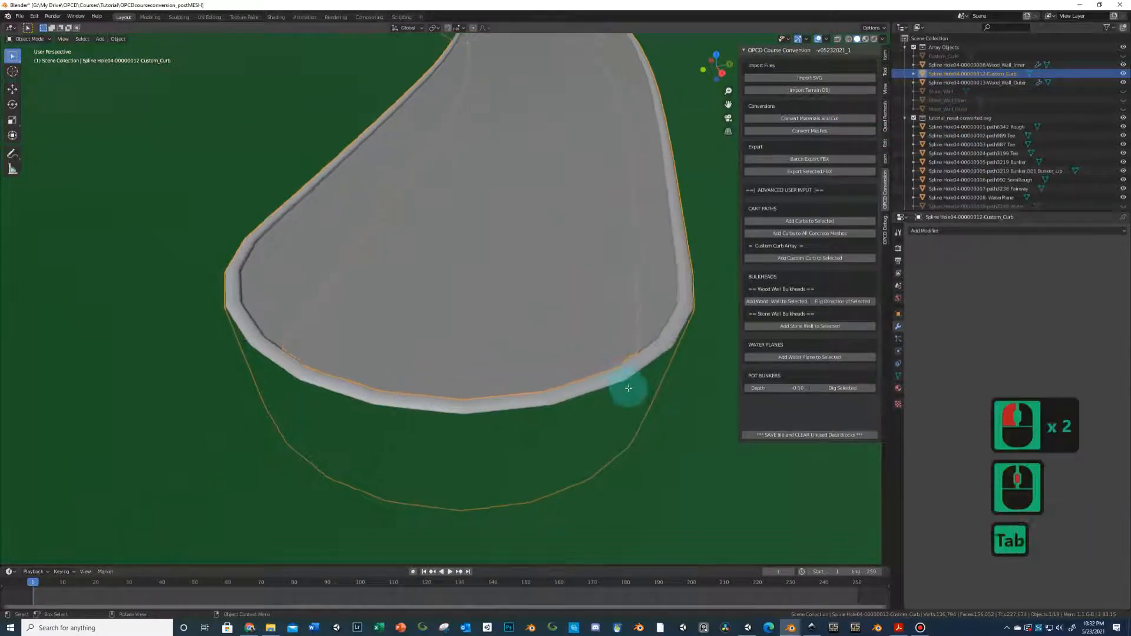
- Delete only the edges and faces of the Custom_Curb pieces at the path end
key(Tab)
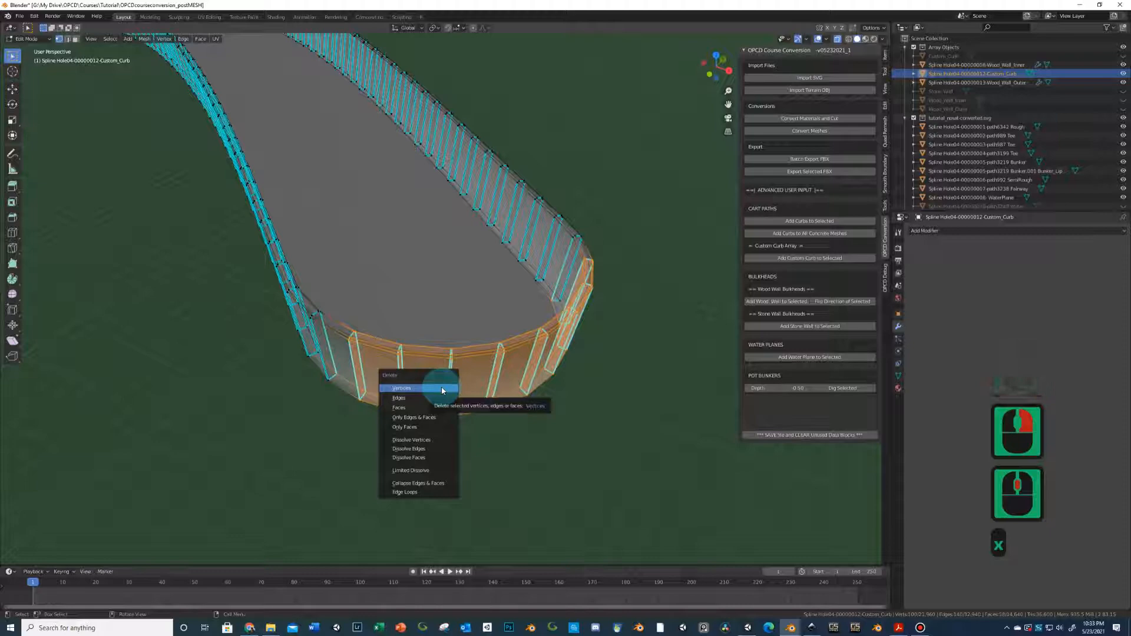
mouse_move(437, 420)
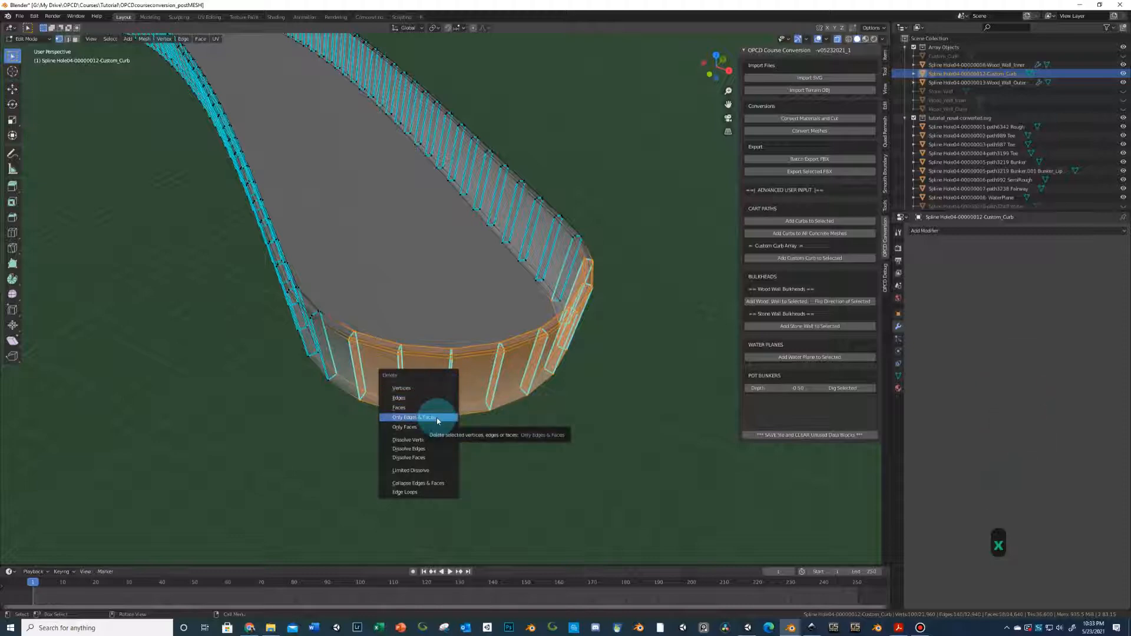
click(416, 417)
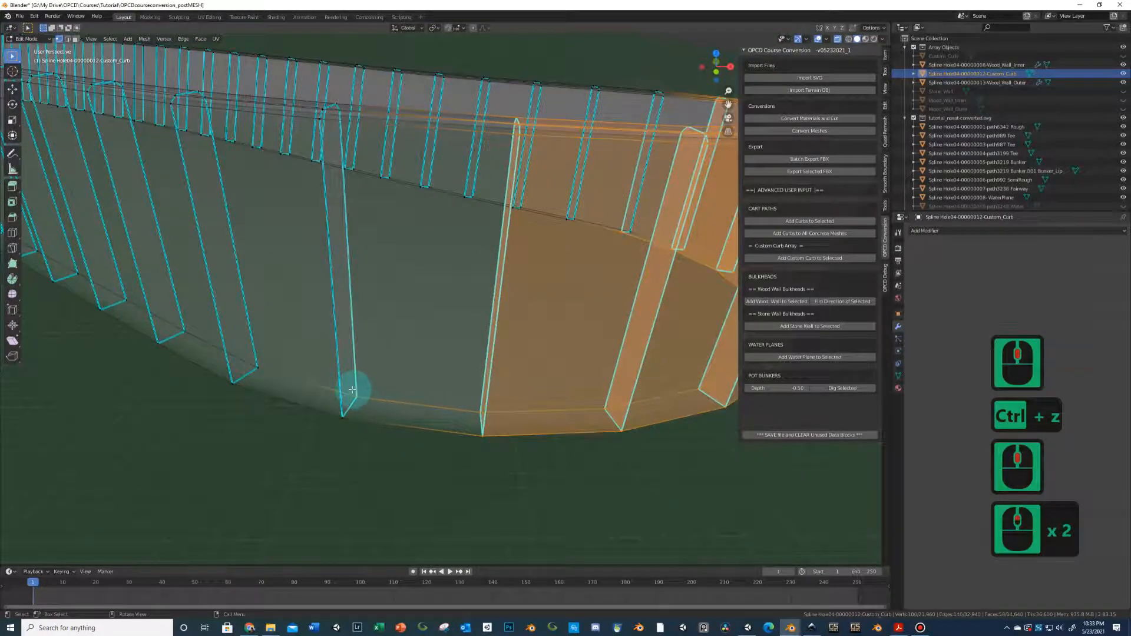
key(c)
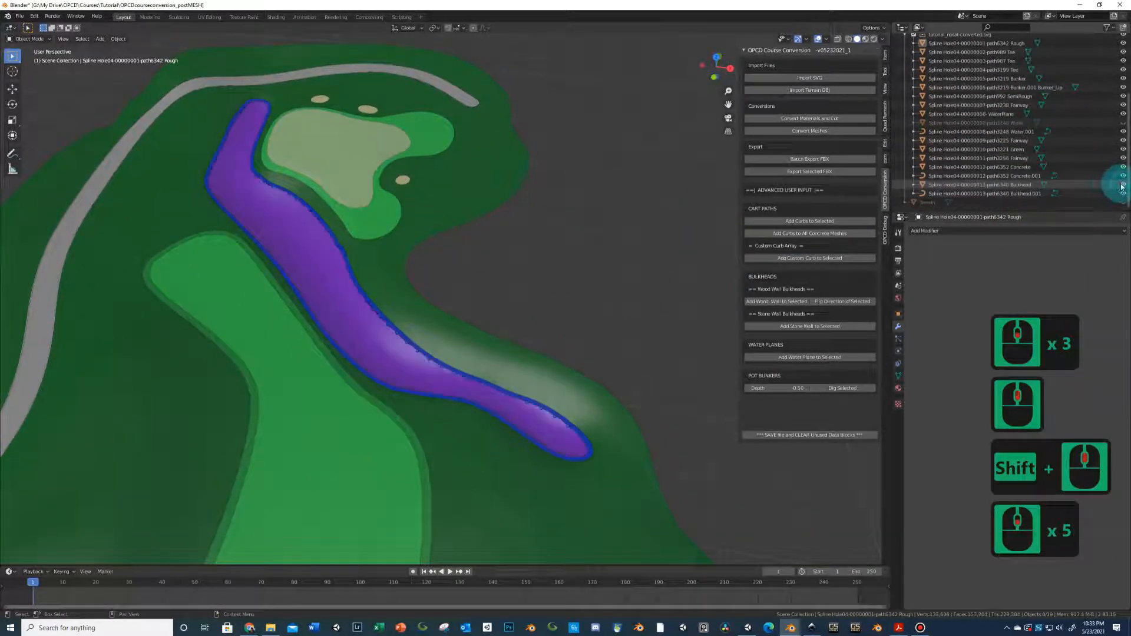
- Make the Bulkhead object beside the purple water area the active object
click(350, 304)
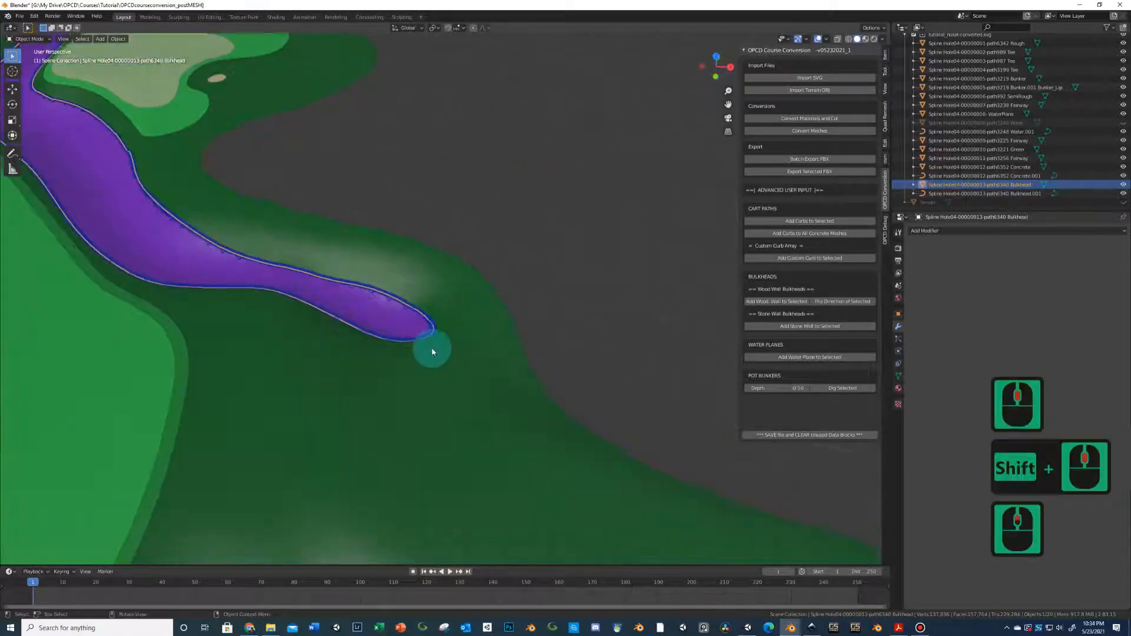
- In Edit Mode, lower the Bulkhead's inner ground faces beneath the wooden wall along Z
key(Tab)
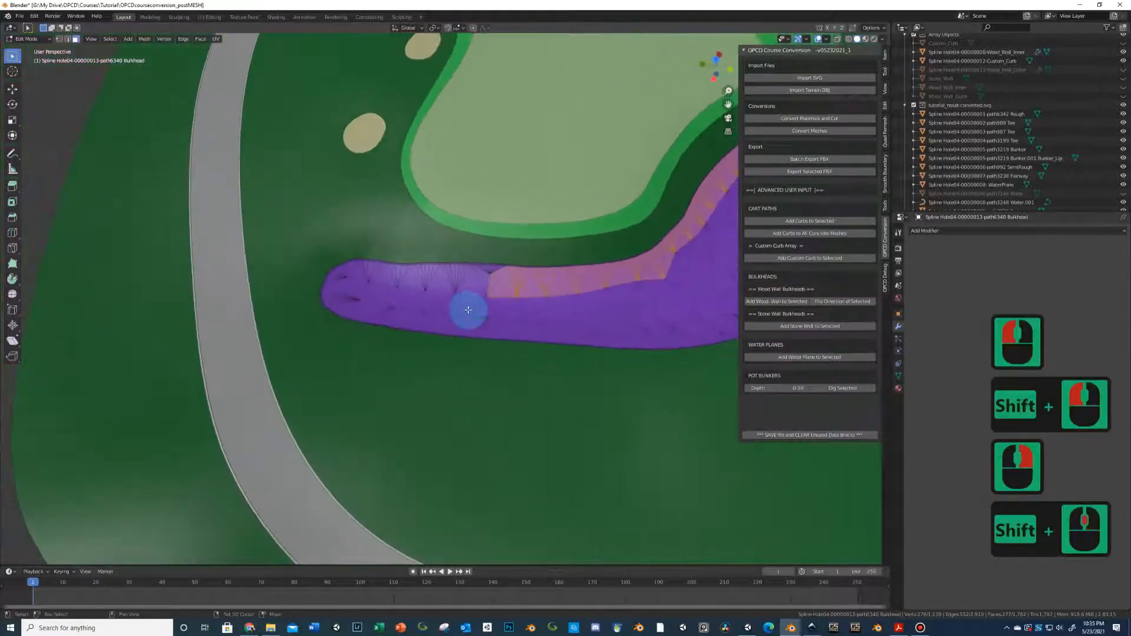
key(c)
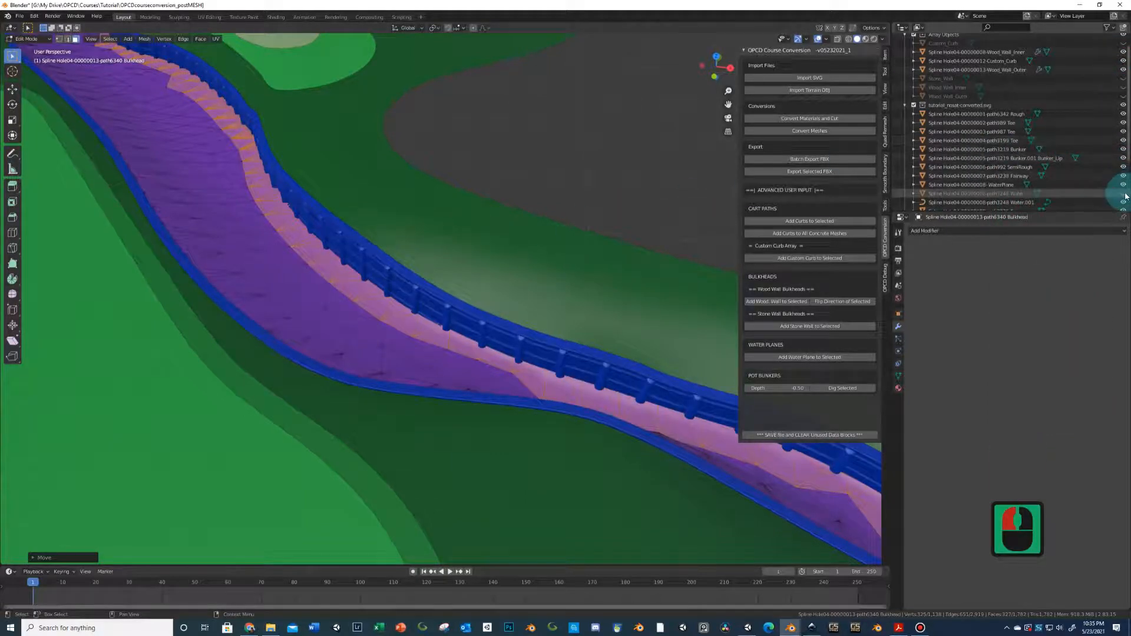
- Unhide the WaterPlane so it fills the channel, and return the Bulkhead to Object Mode
scroll(down, 3)
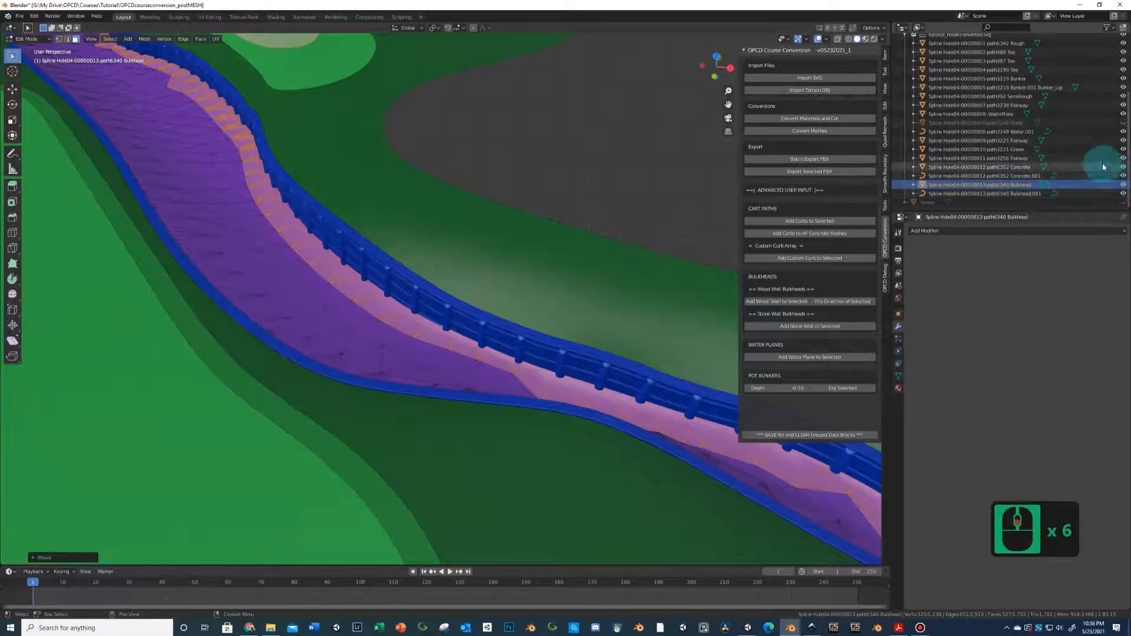
scroll(up, 3)
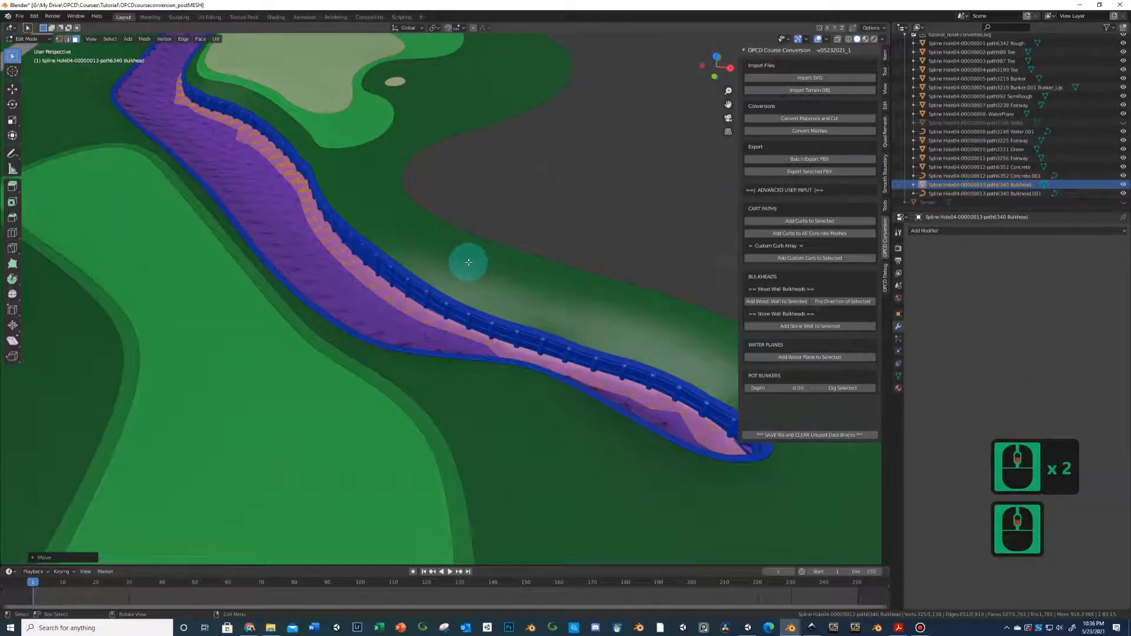
key(Tab)
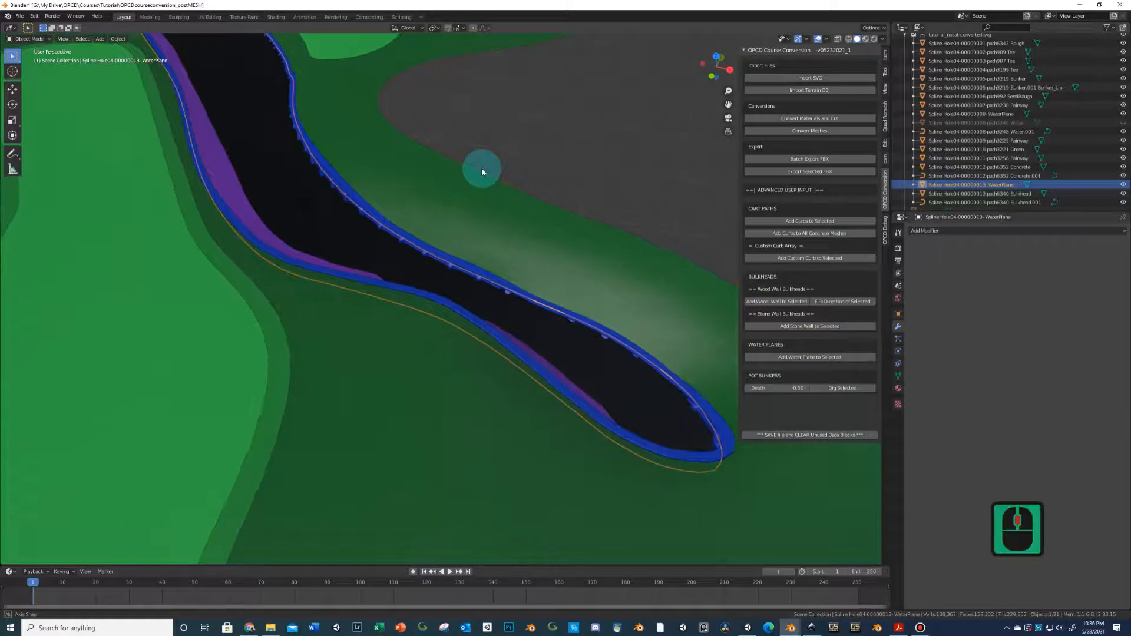
key(g)
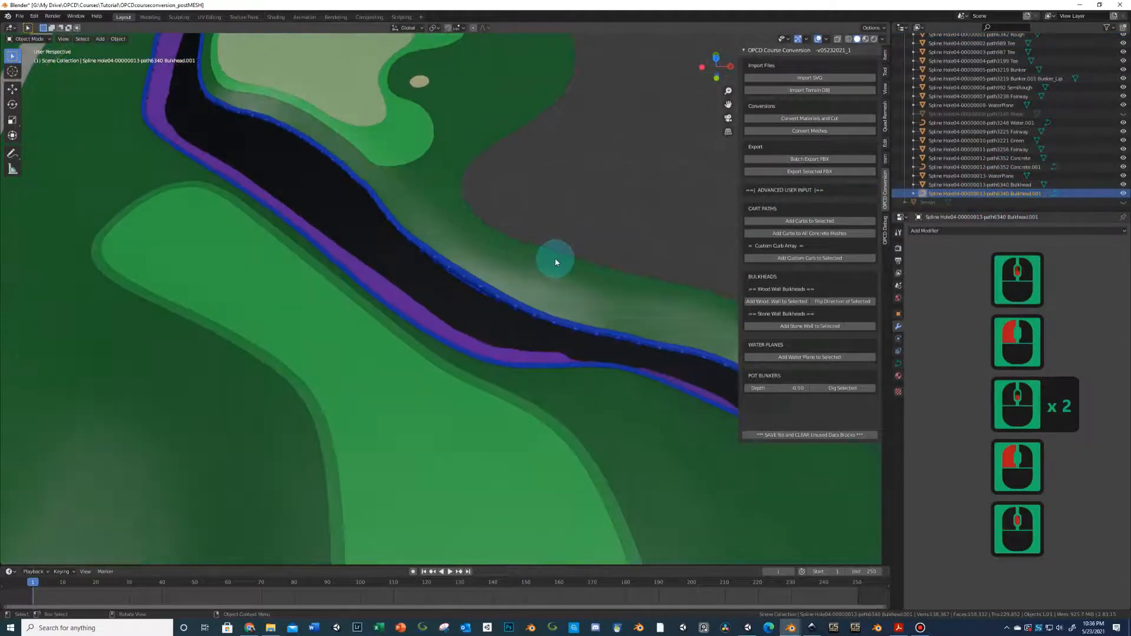
- Delete the excess curve points at Bulkhead.001's end near the green
key(Tab)
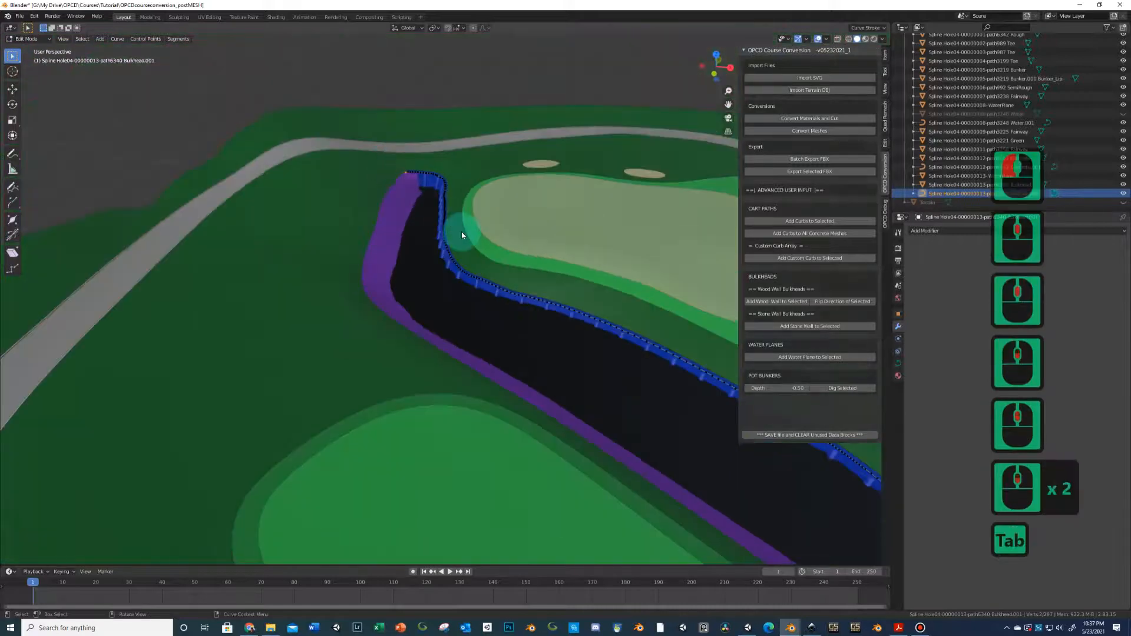
key(Tab)
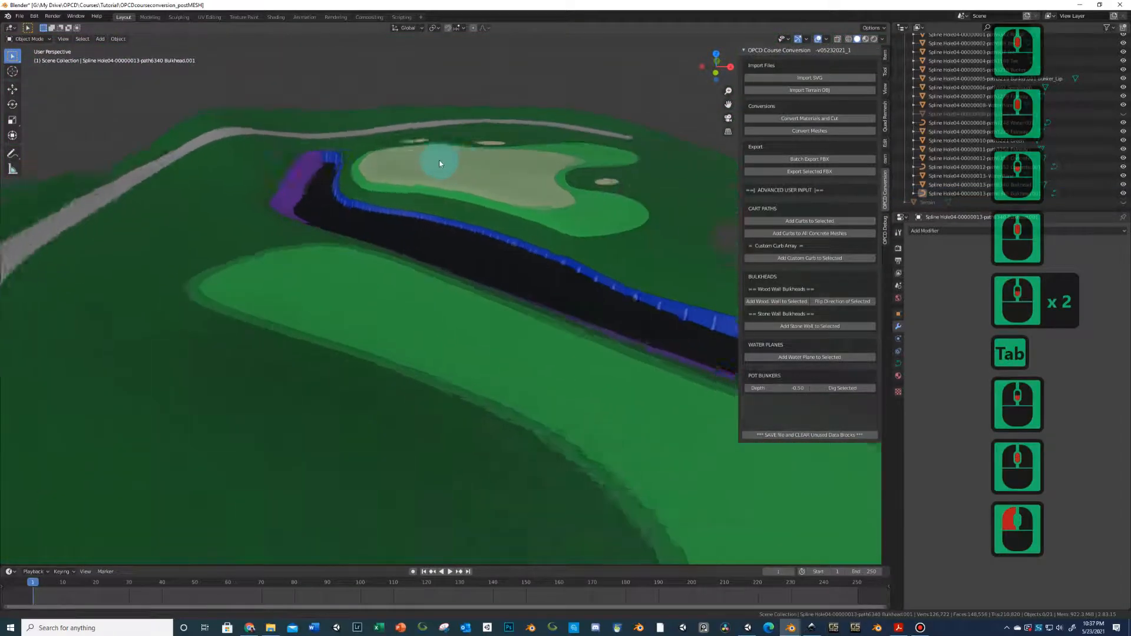
drag(440, 166, 400, 167)
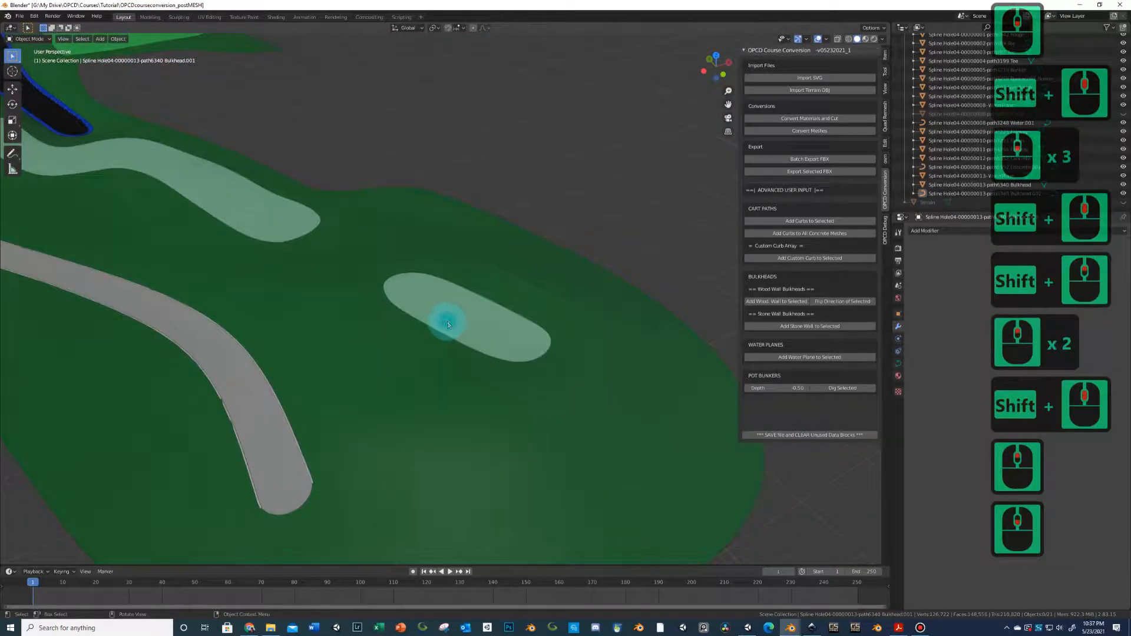
- Raise Wood_Wall_Outer and its tee box about 0.95 m along global Z
click(468, 324)
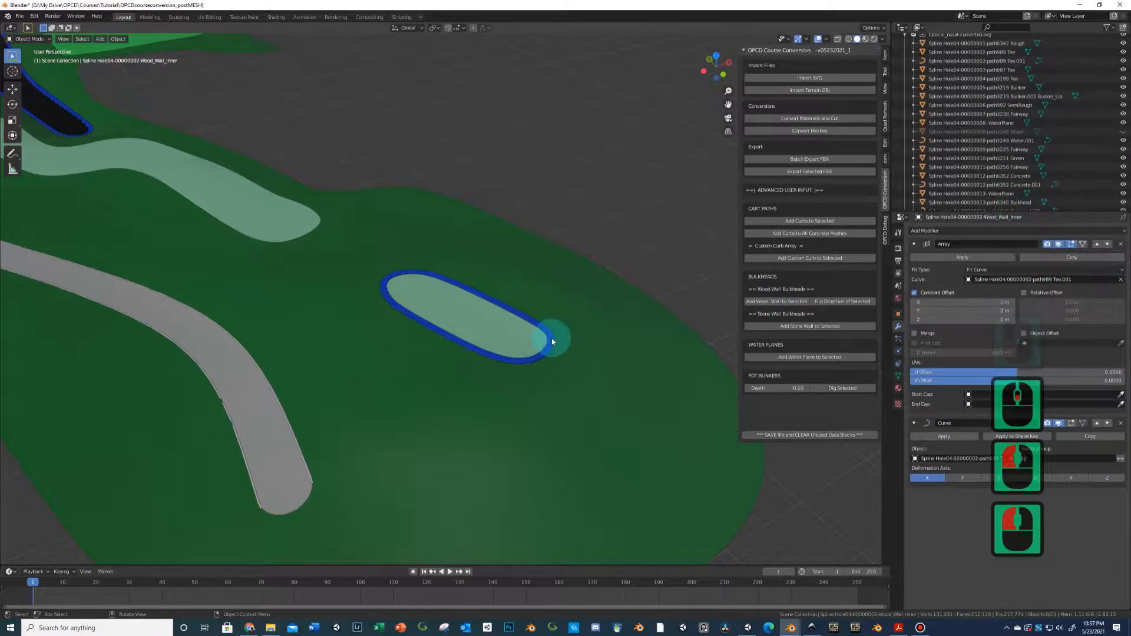
click(552, 343)
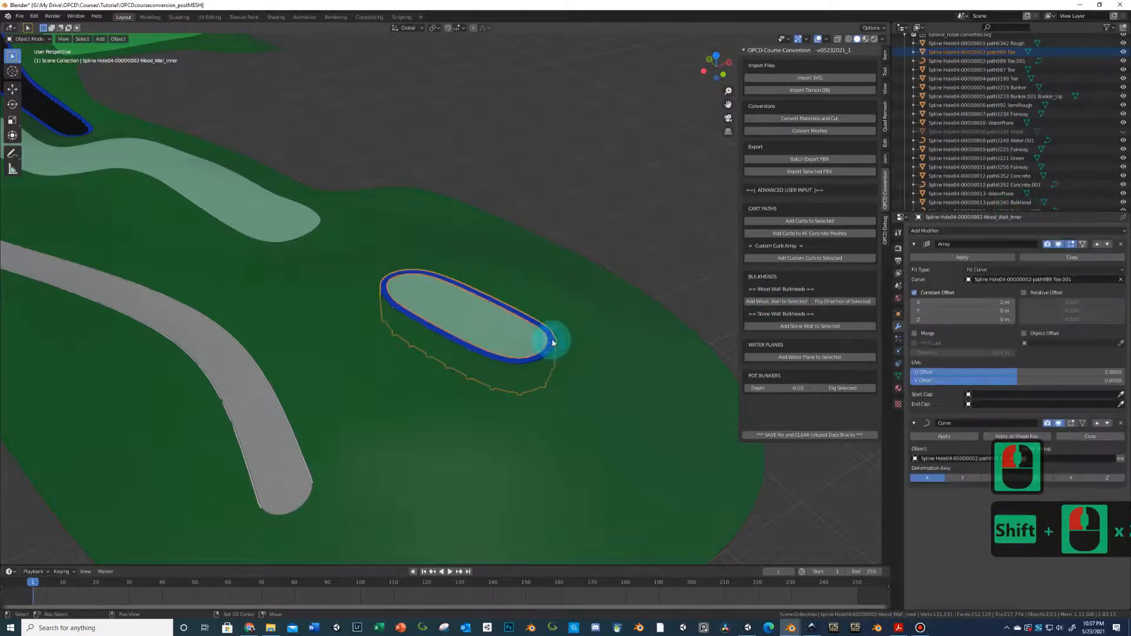
key(g)
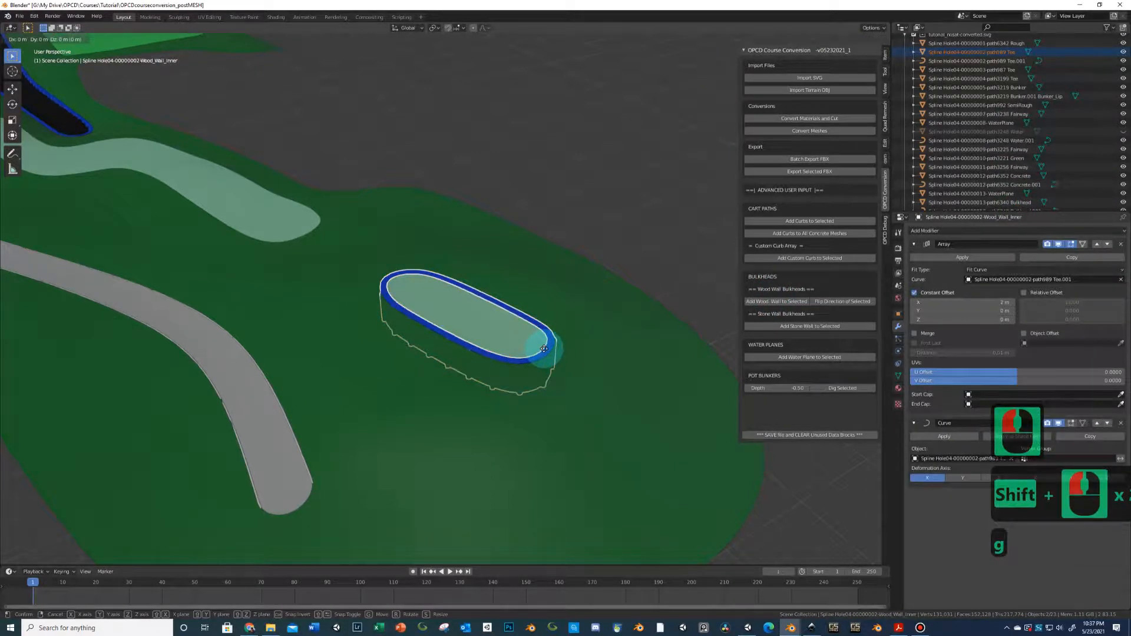
key(z)
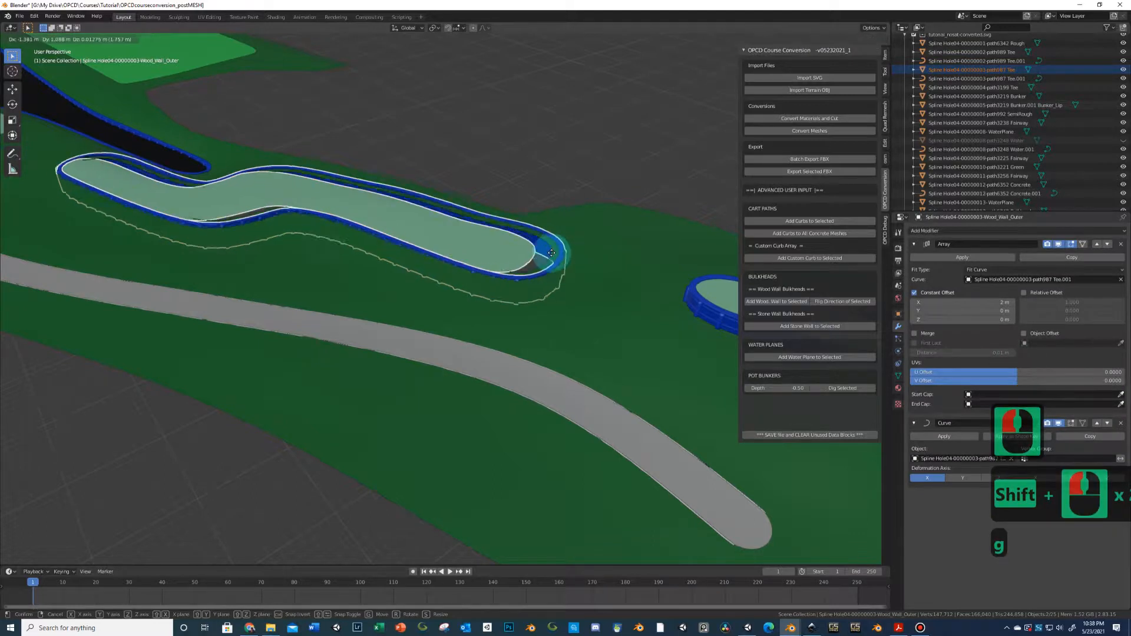
key(Escape)
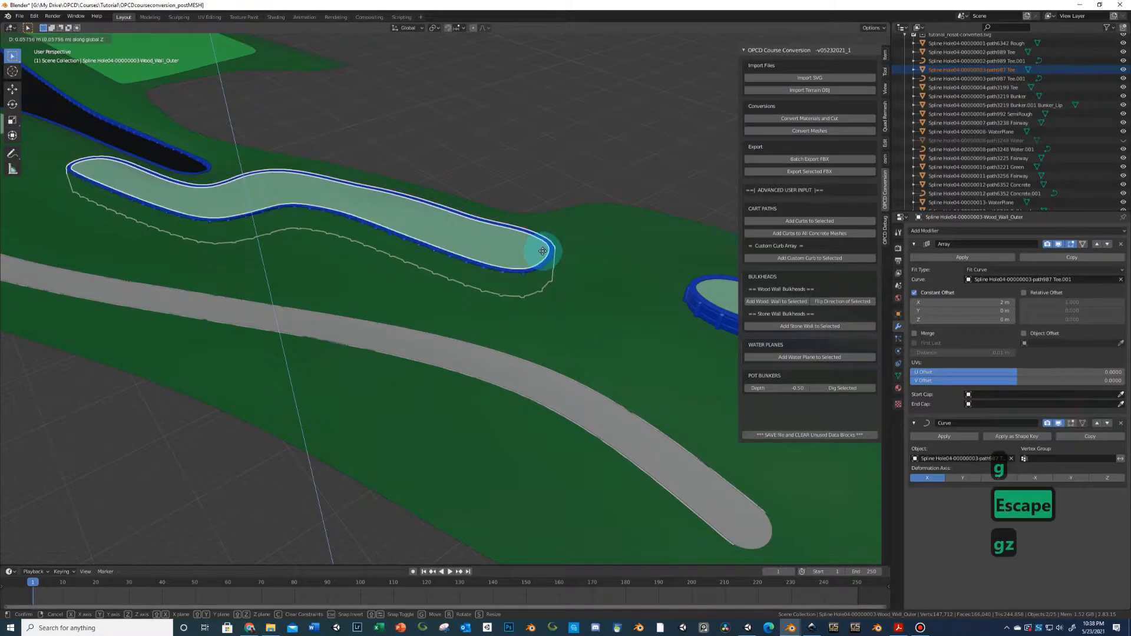
mouse_move(542, 250)
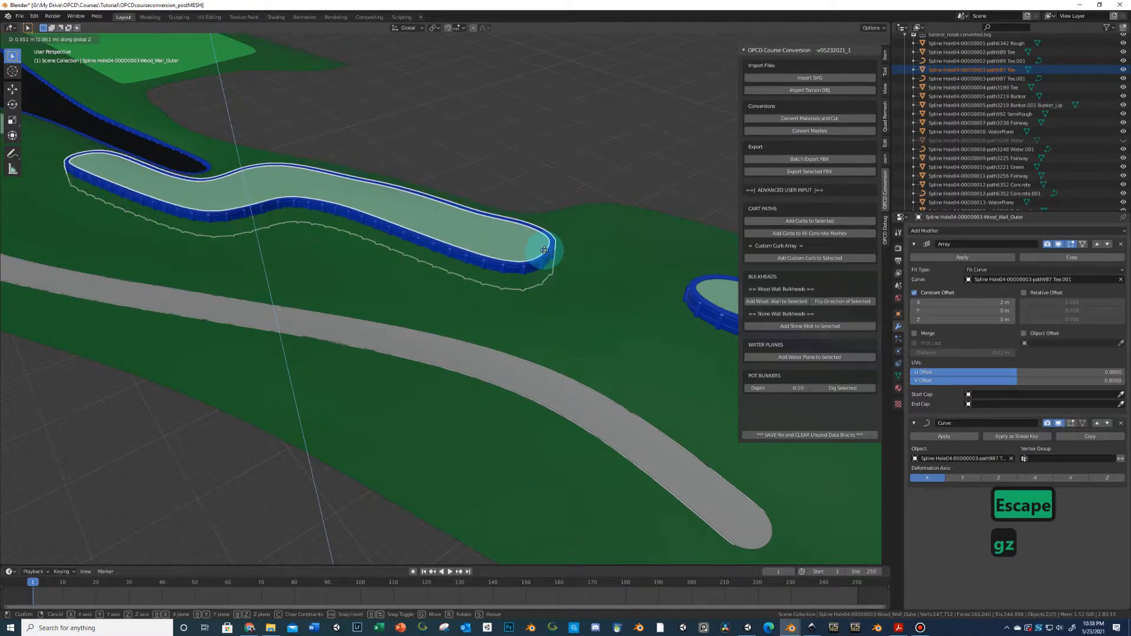